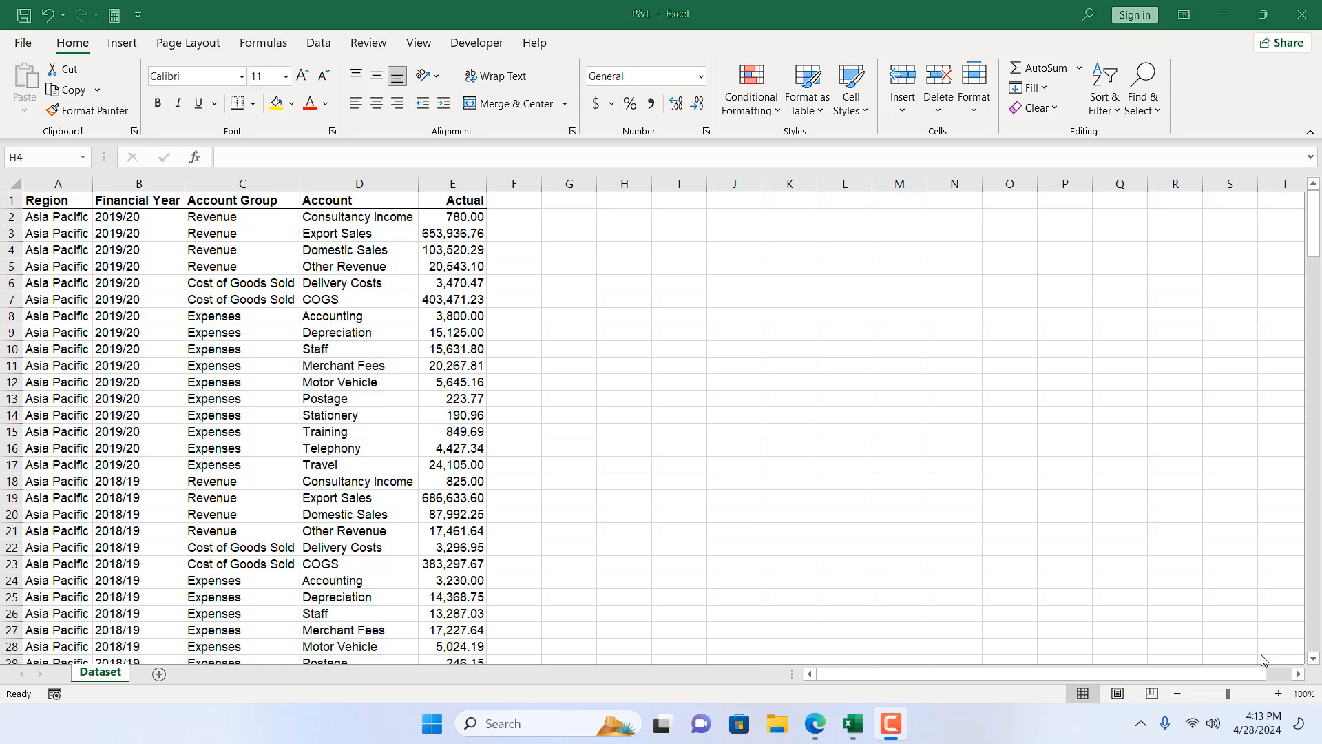
mouse_move(584, 403)
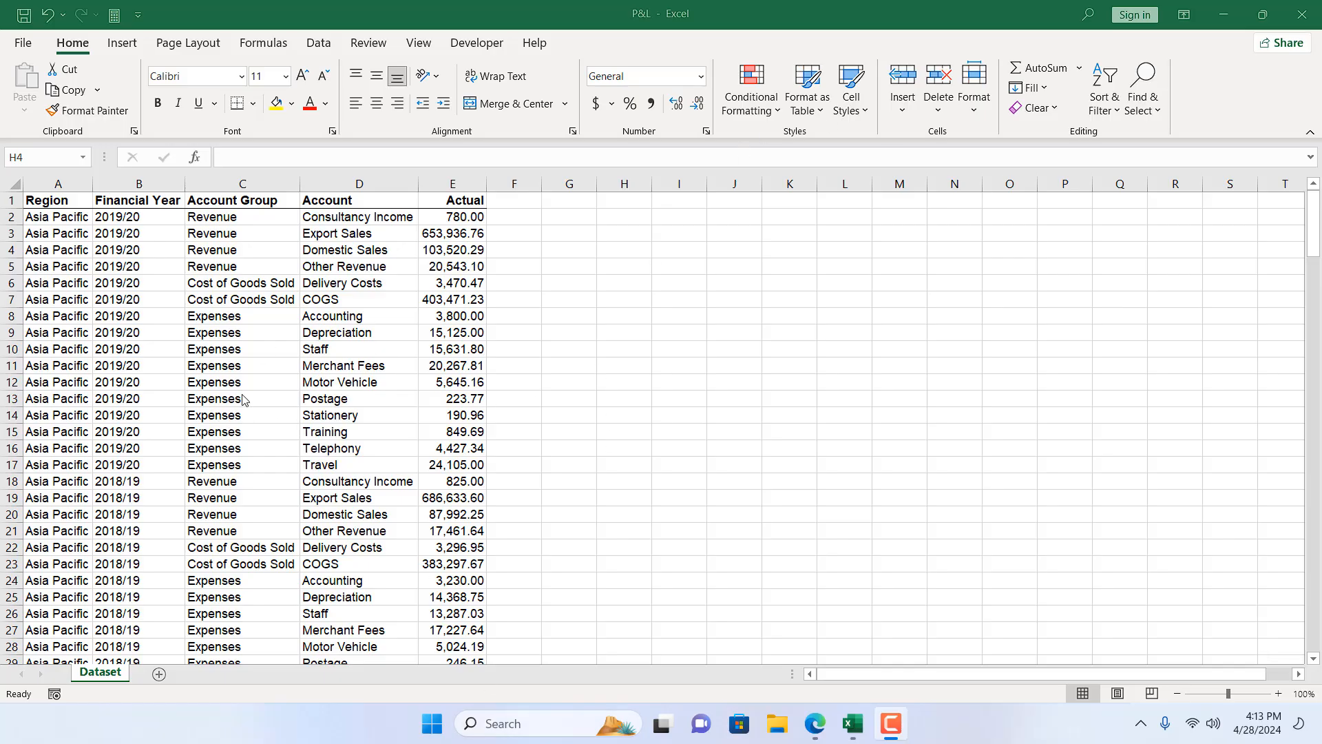
mouse_move(634, 289)
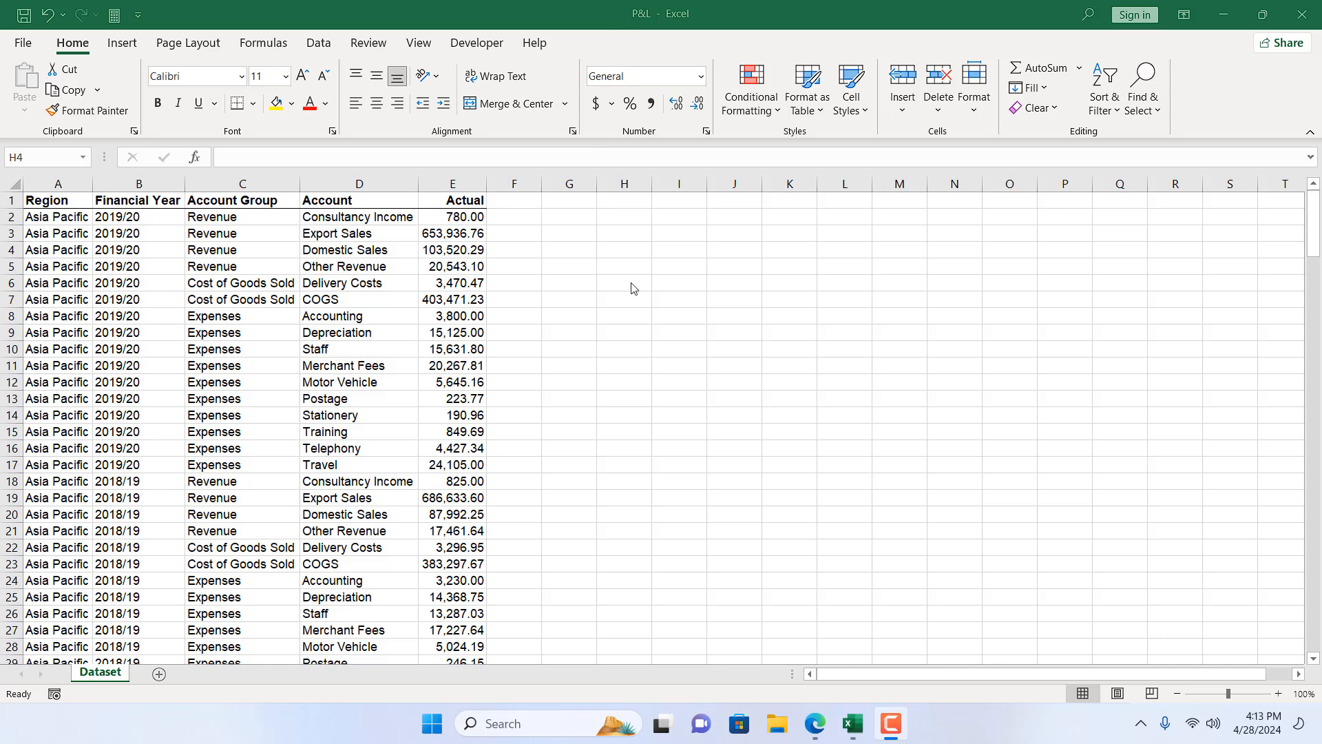
Change Consultancy Income actual in E2 to 1, then close the workbook with Don't Save.
left_click(624, 249)
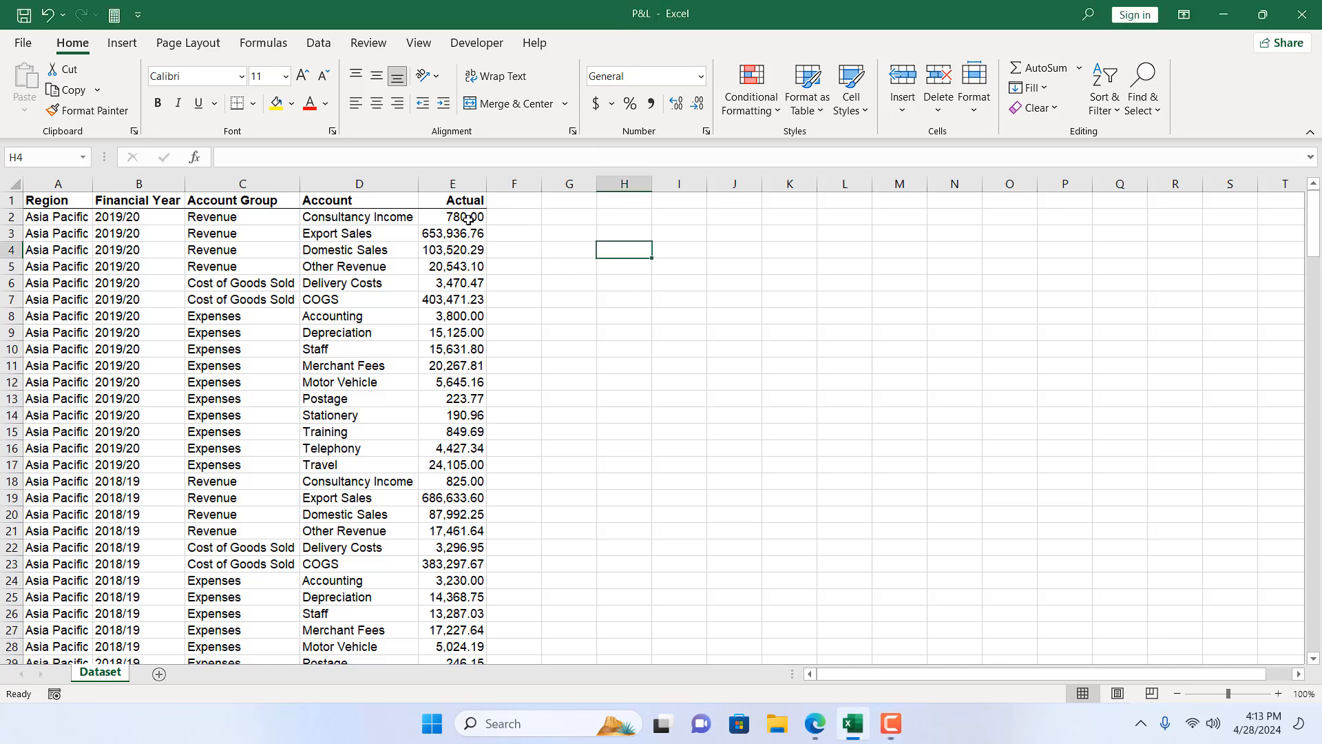
type("1,00")
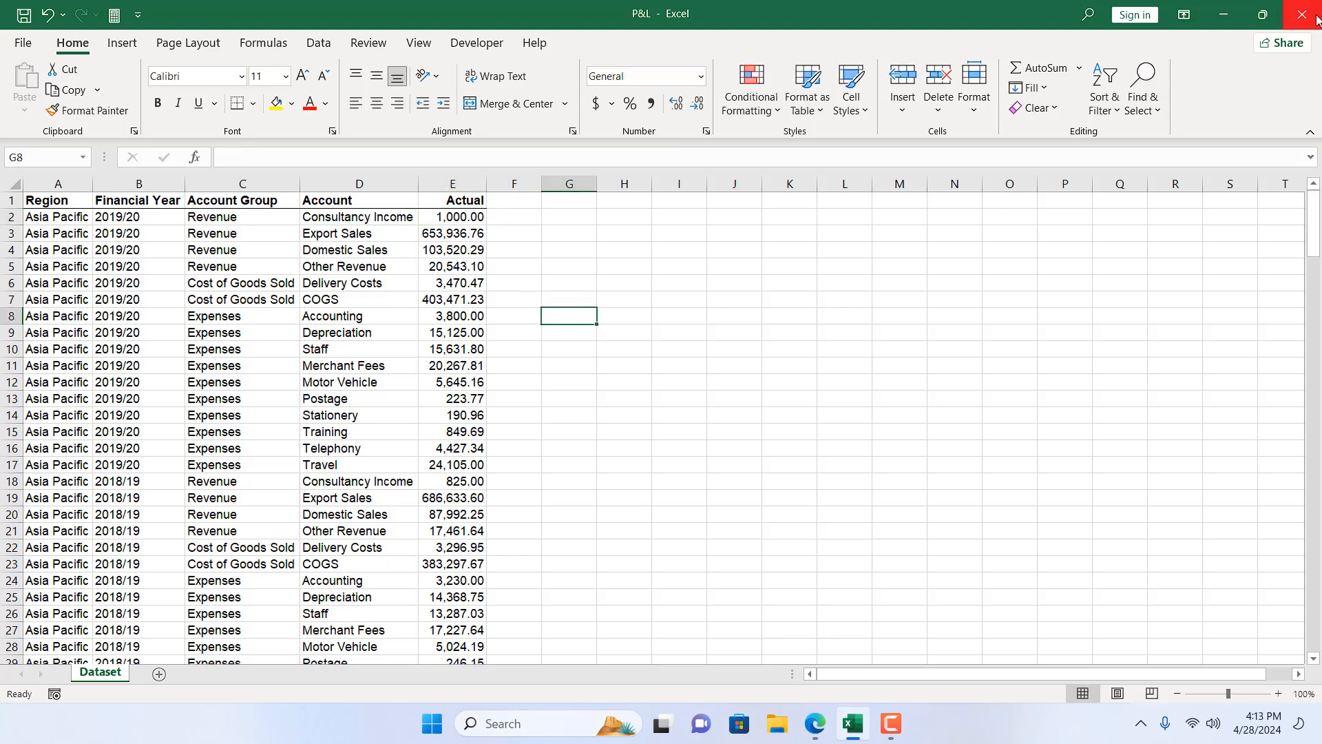
left_click(1305, 14)
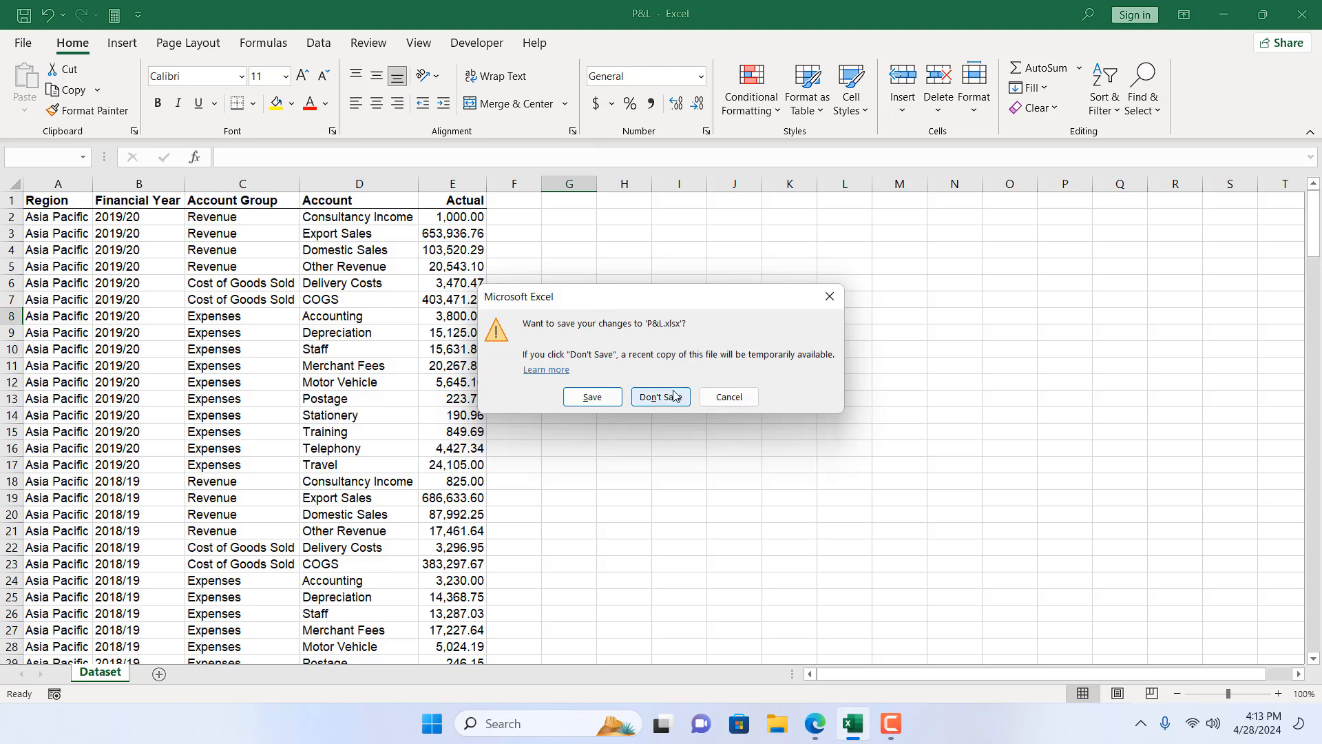
left_click(659, 397)
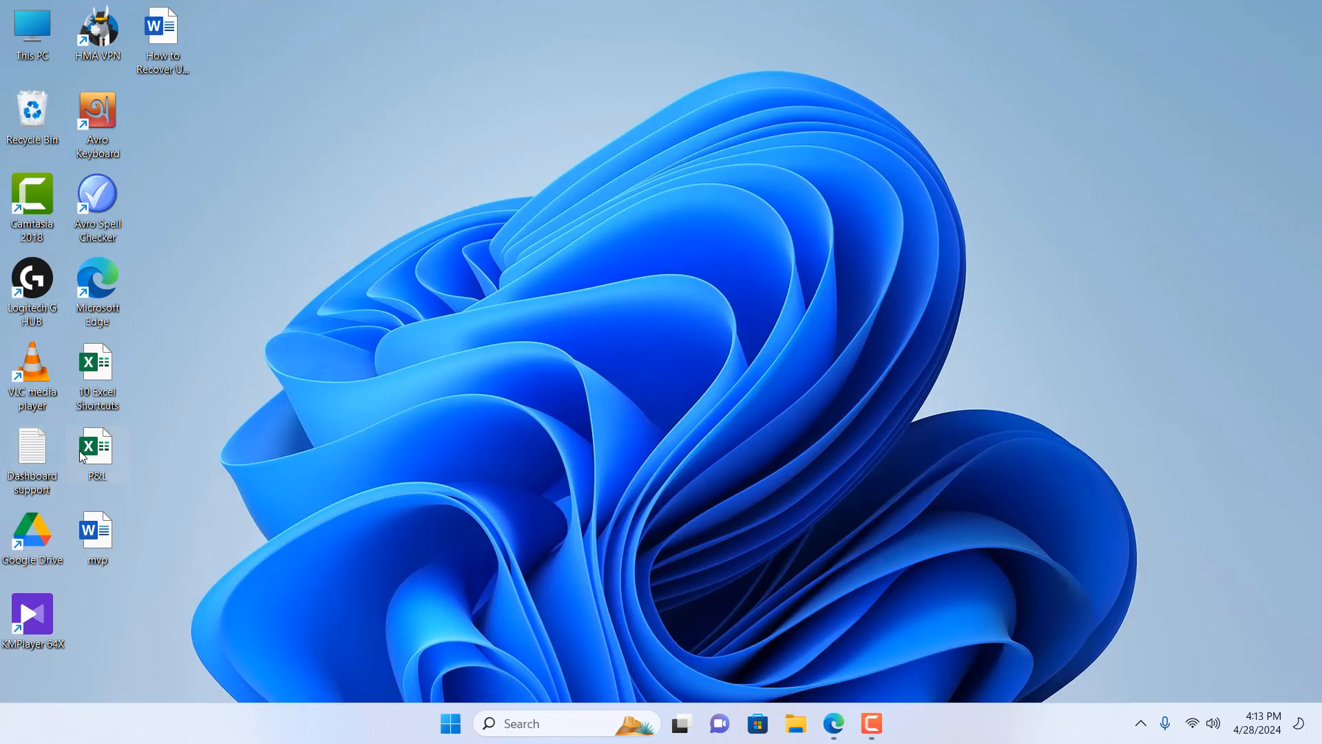
Reopen the P&L workbook from the desktop, showing Consultancy Income back at 780.00.
double_click(97, 452)
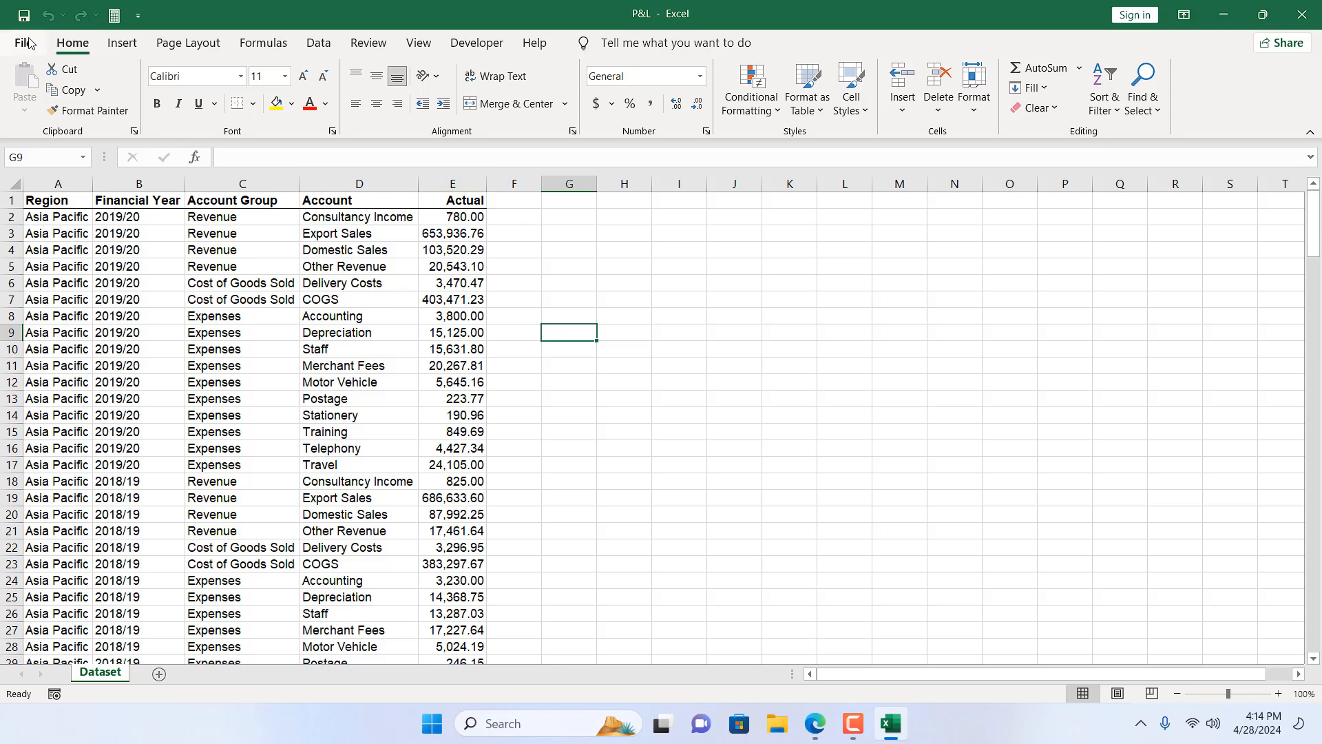
left_click(25, 43)
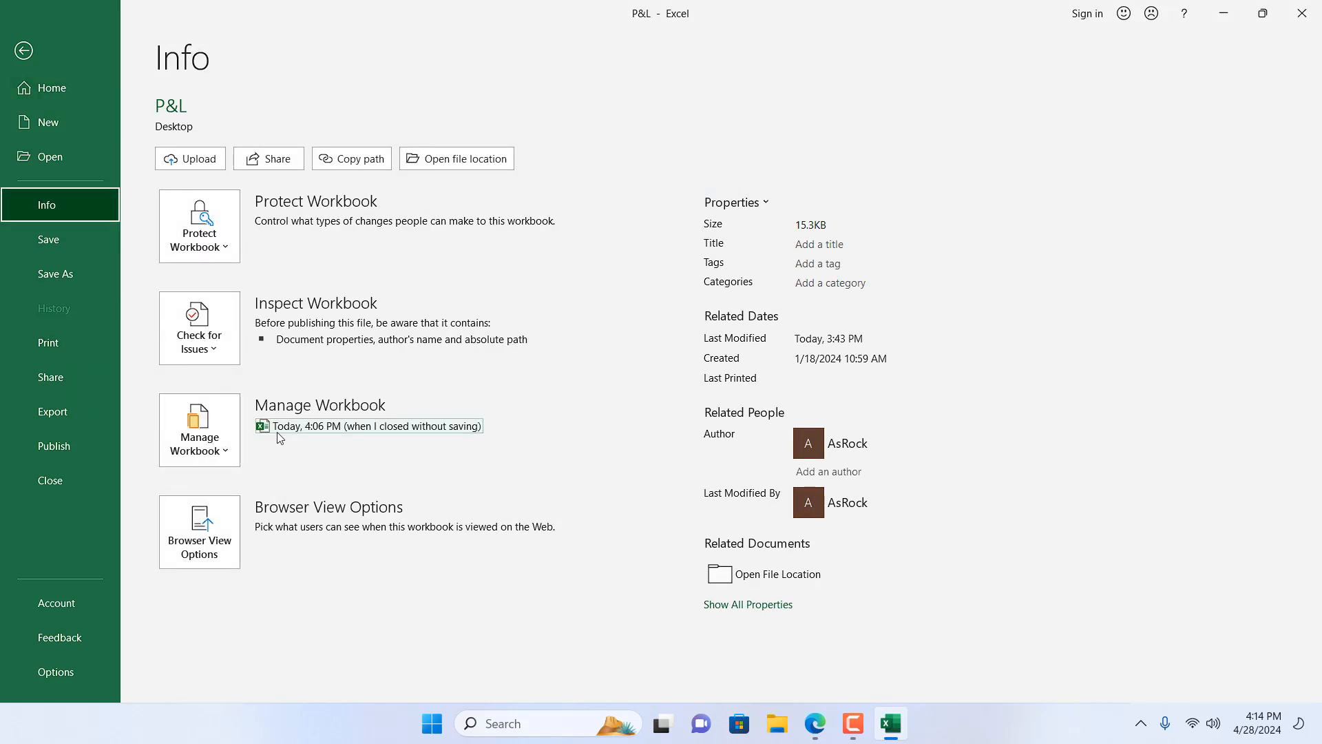
mouse_move(323, 437)
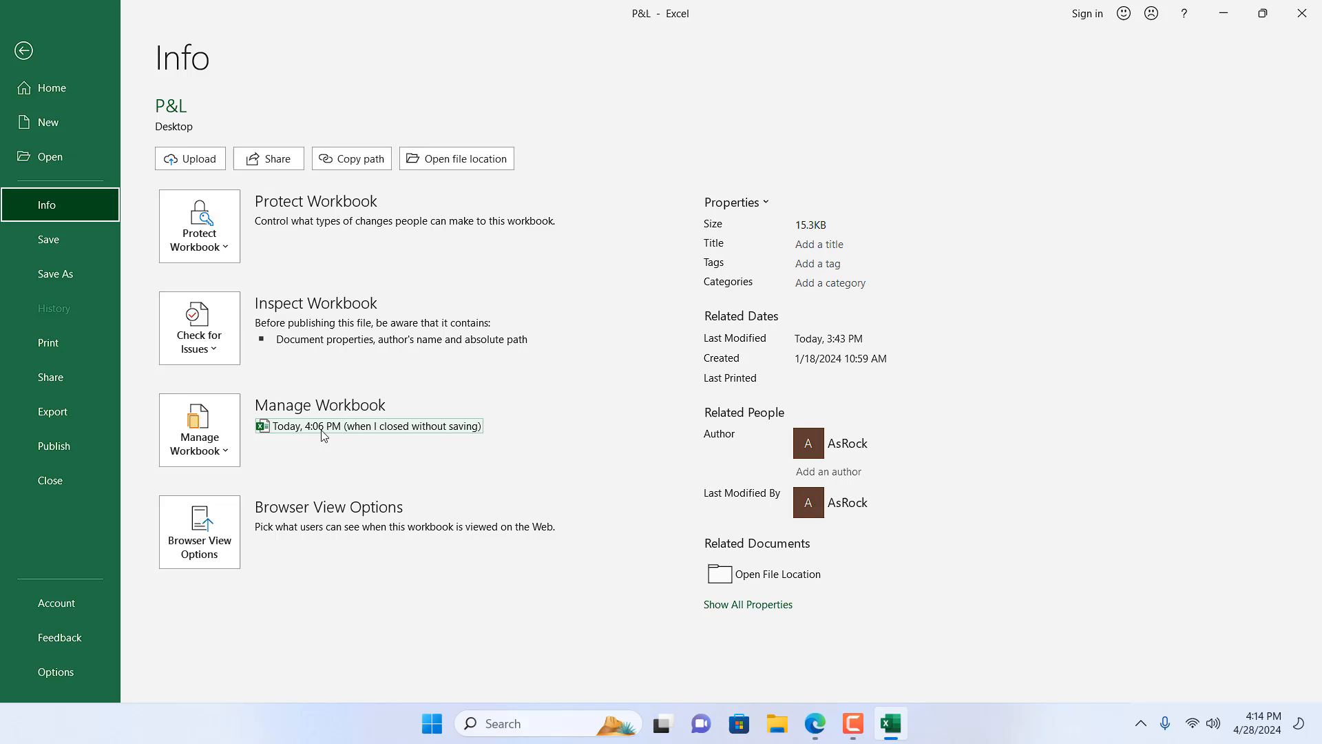
mouse_move(471, 440)
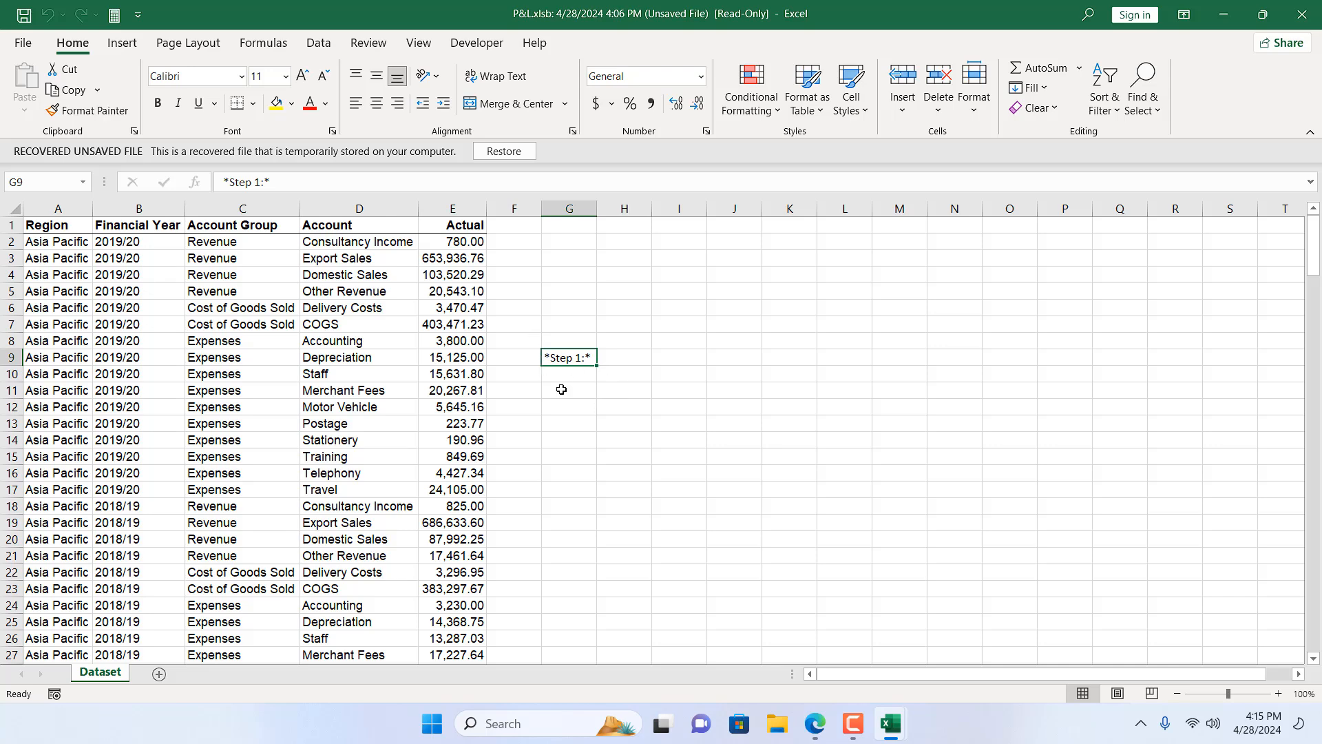
mouse_move(1303, 14)
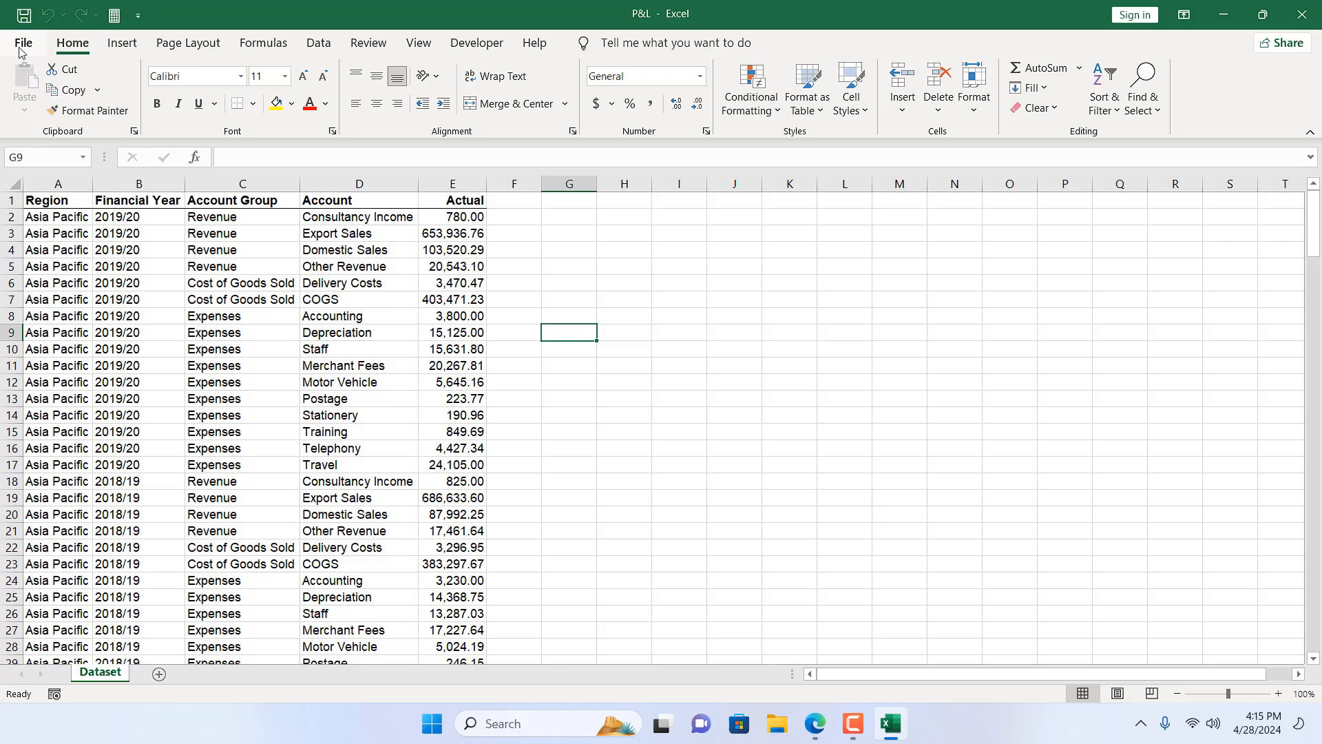
Show the Manage Workbook options on the Info page, revealing Recover Unsaved Workbooks.
left_click(23, 43)
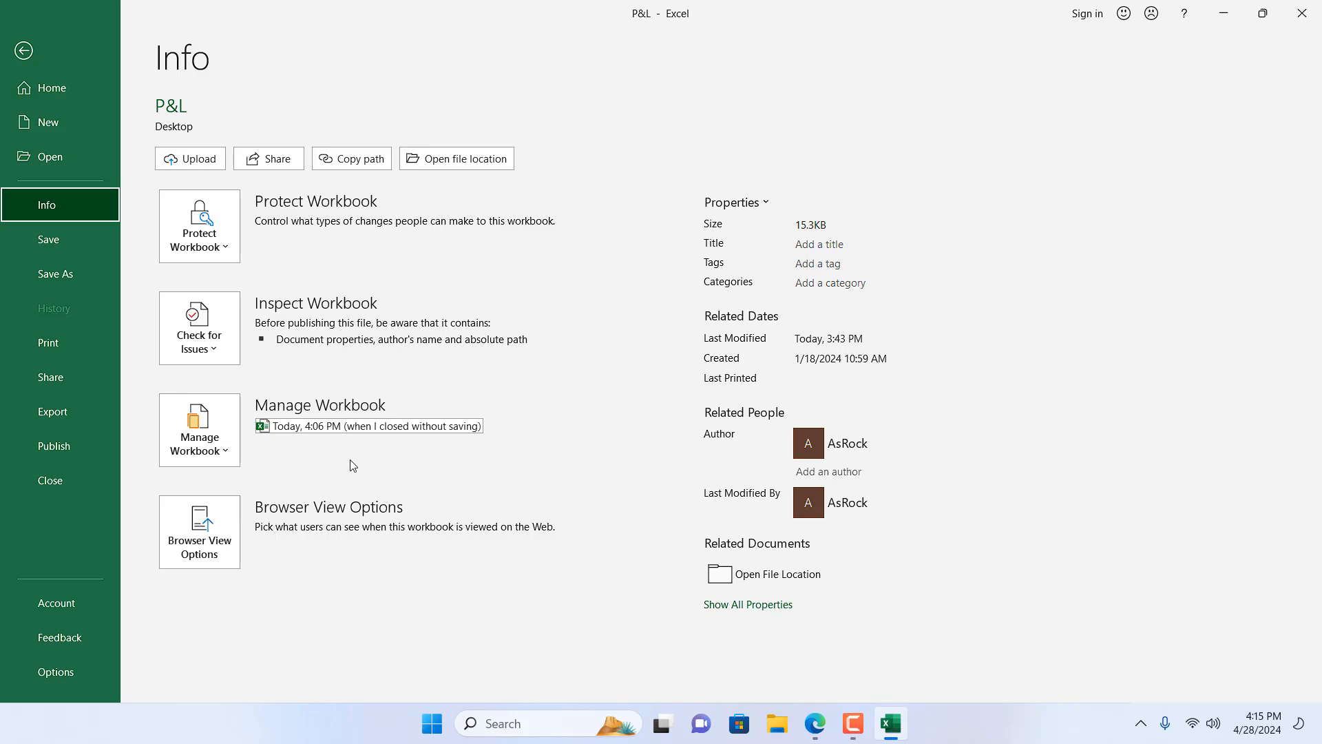
mouse_move(274, 412)
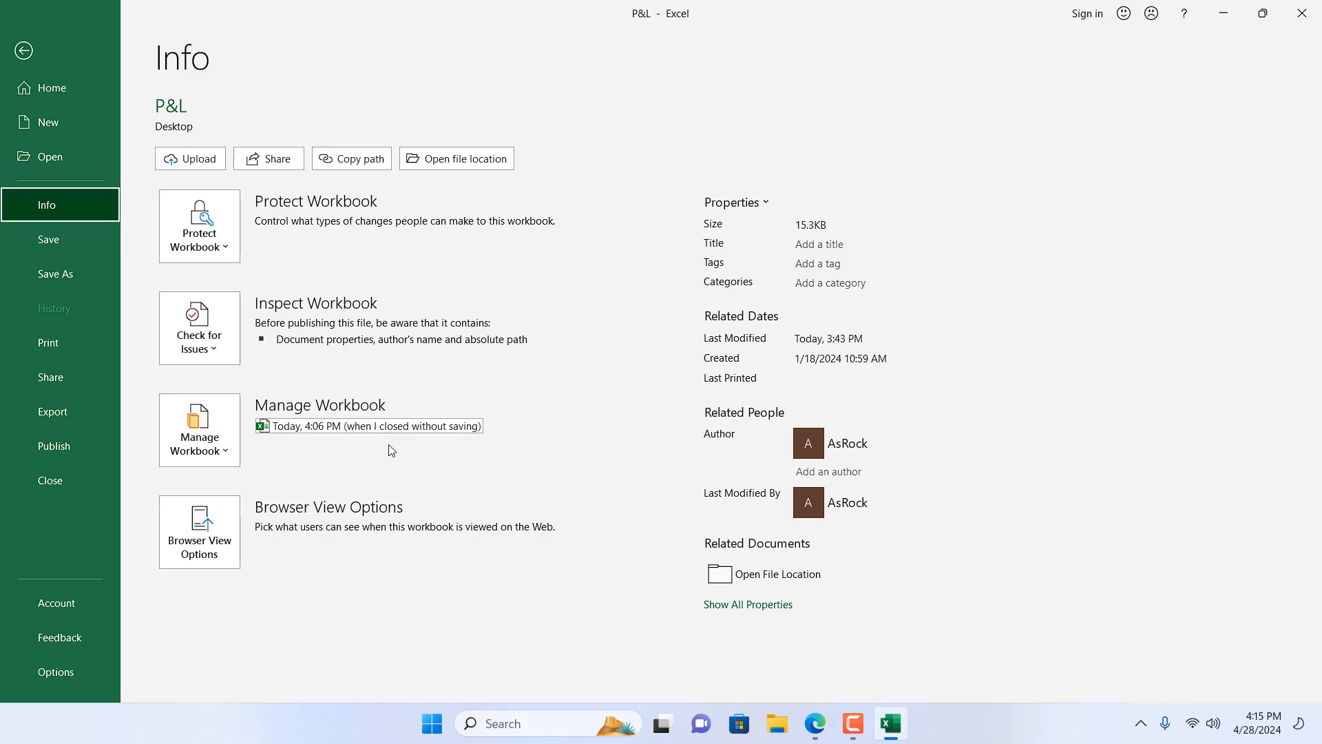
mouse_move(303, 453)
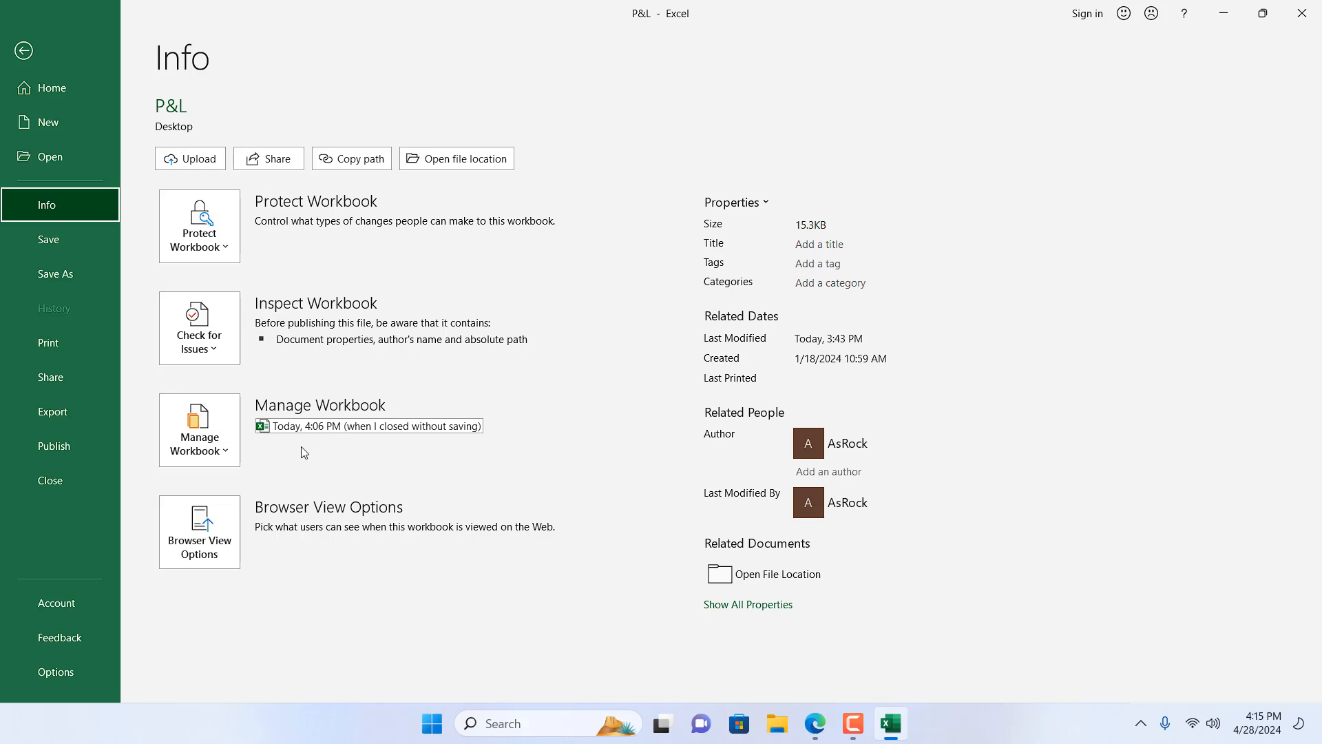
left_click(199, 429)
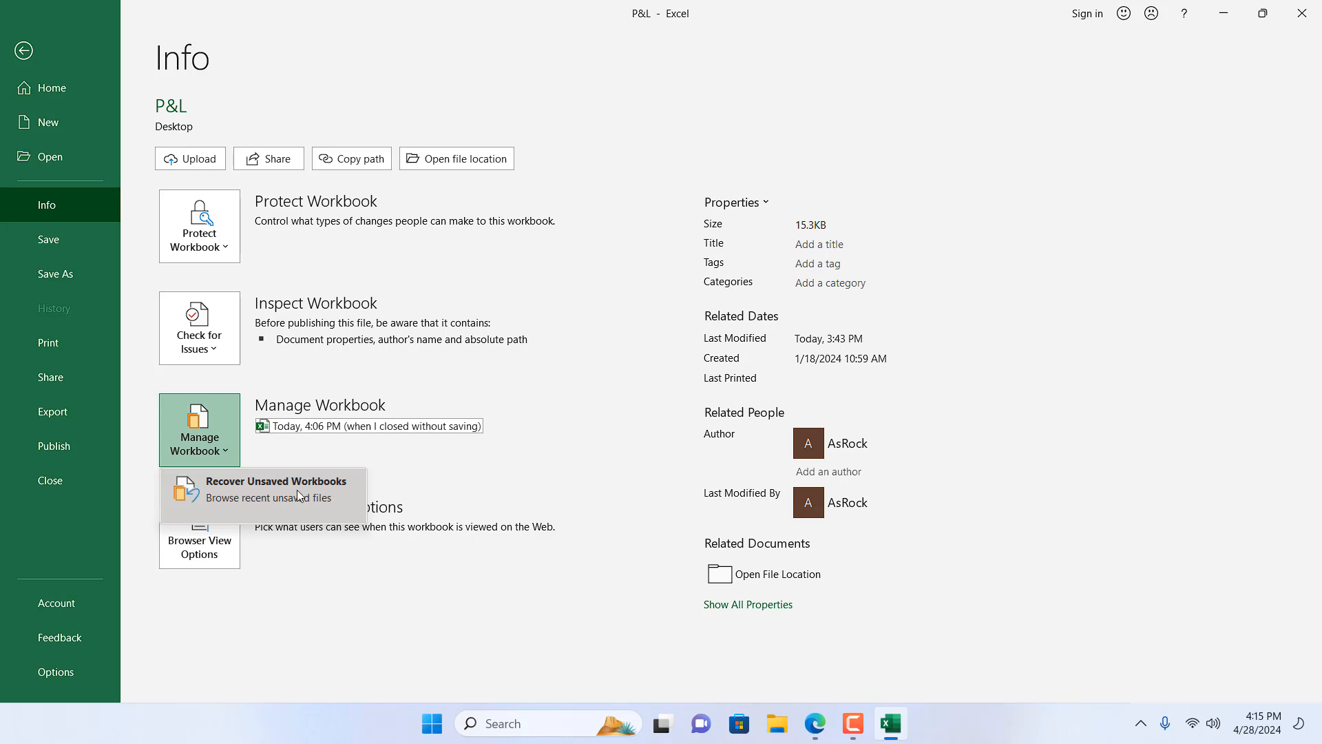
Browse the unsaved Book1 files via Recover Unsaved Workbooks and return to the Dataset sheet.
left_click(275, 489)
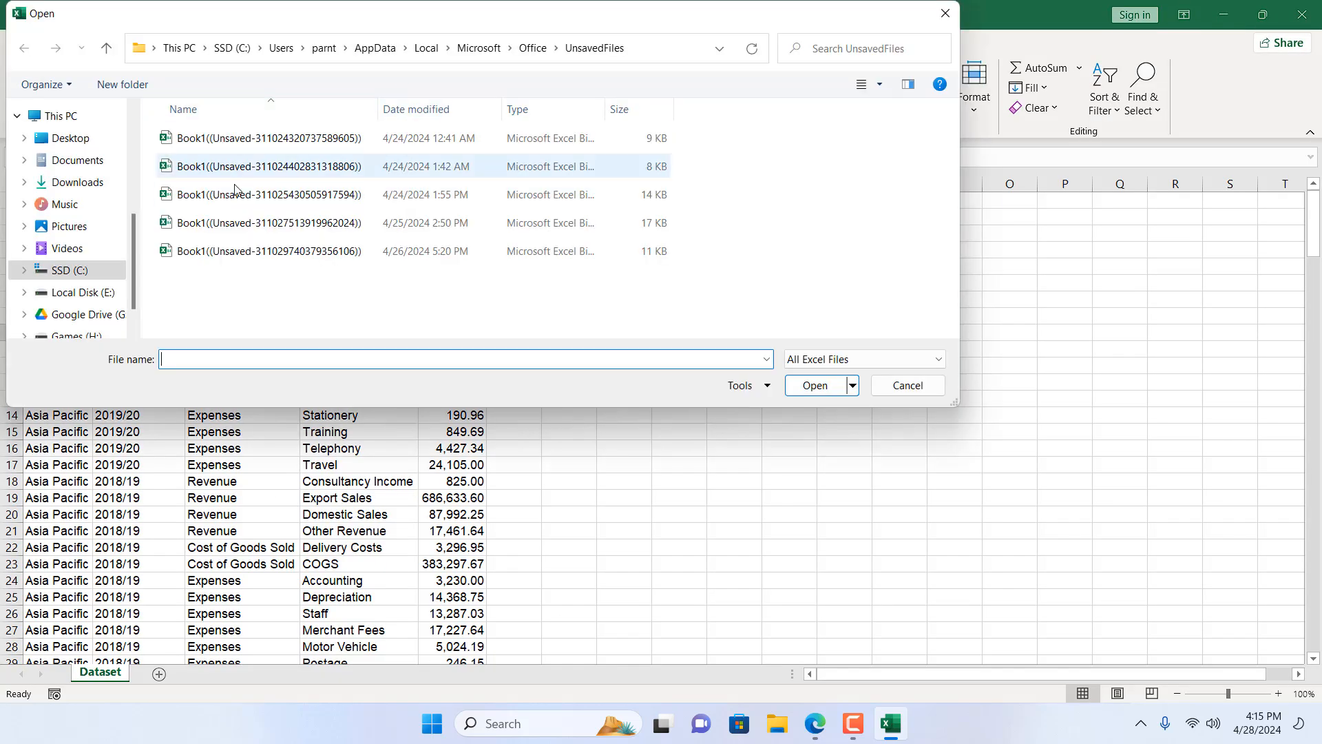
left_click(270, 250)
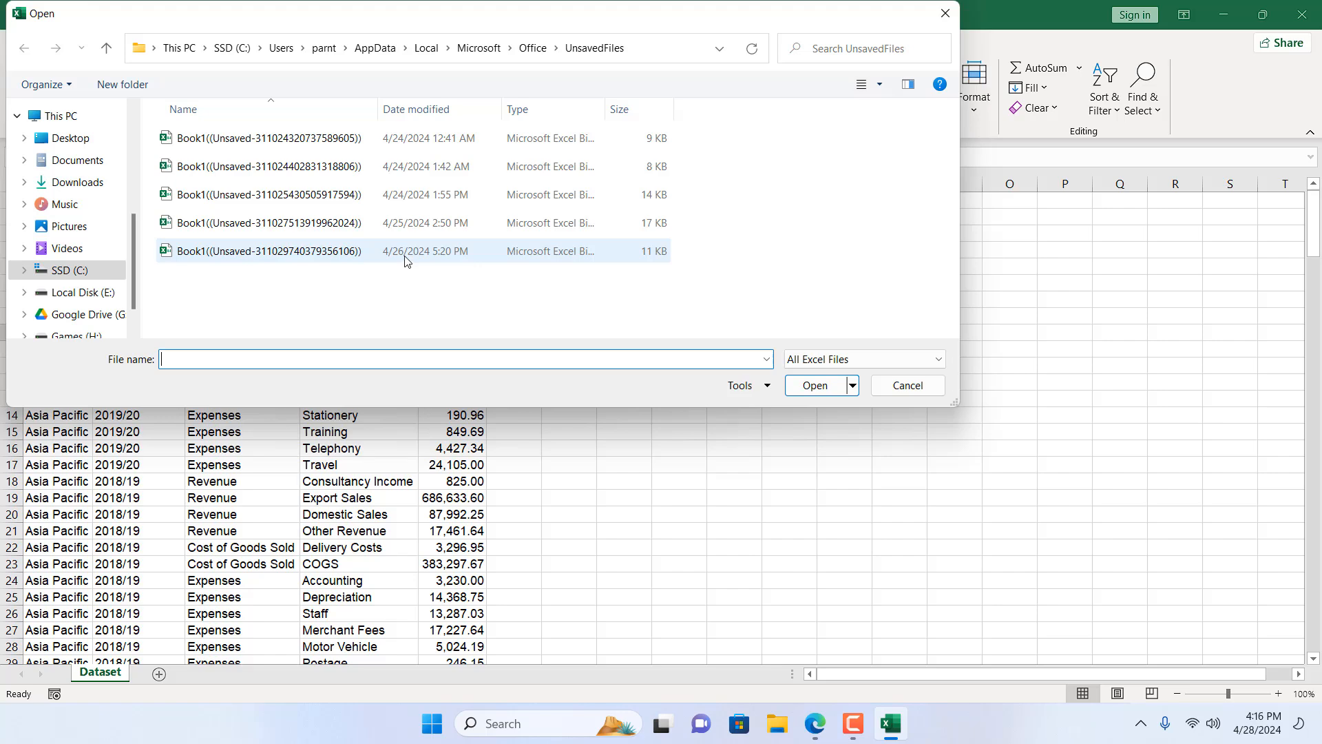
double_click(265, 251)
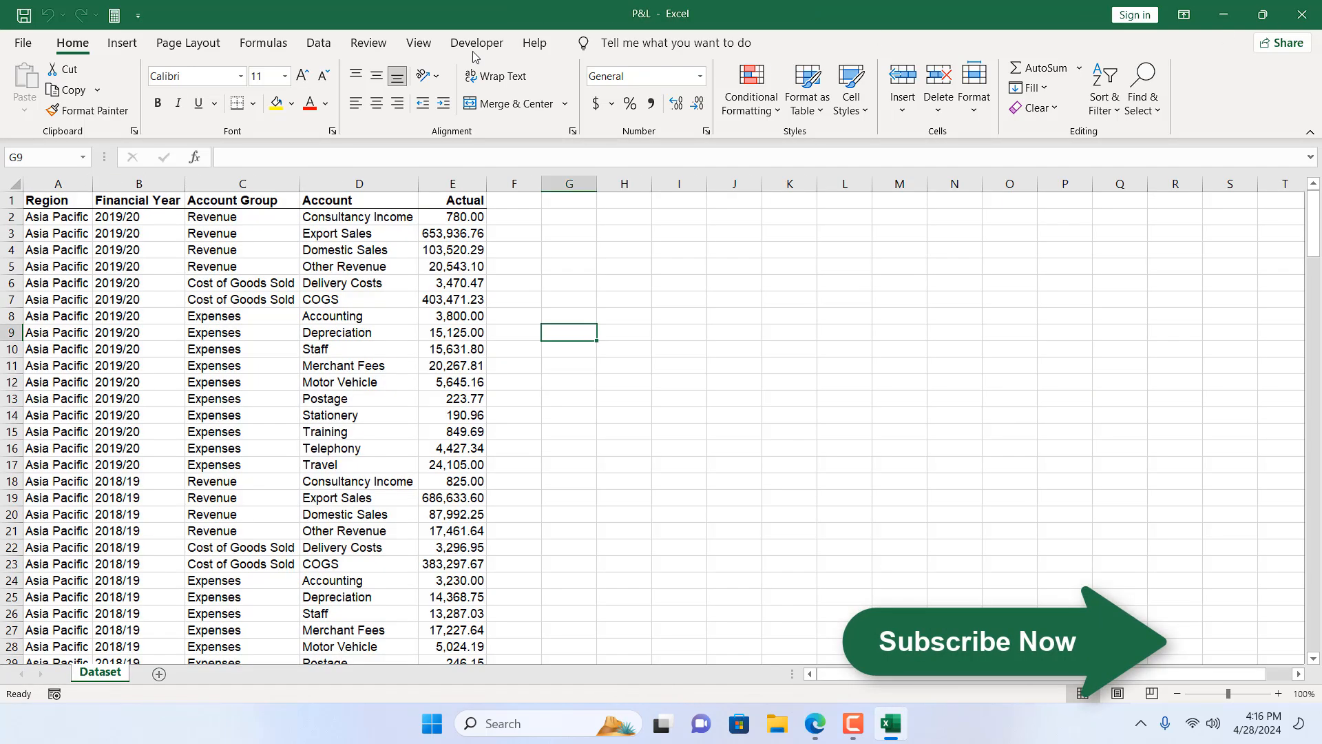
Reach the Excel Options dialog on its General settings from the backstage Info view.
left_click(24, 42)
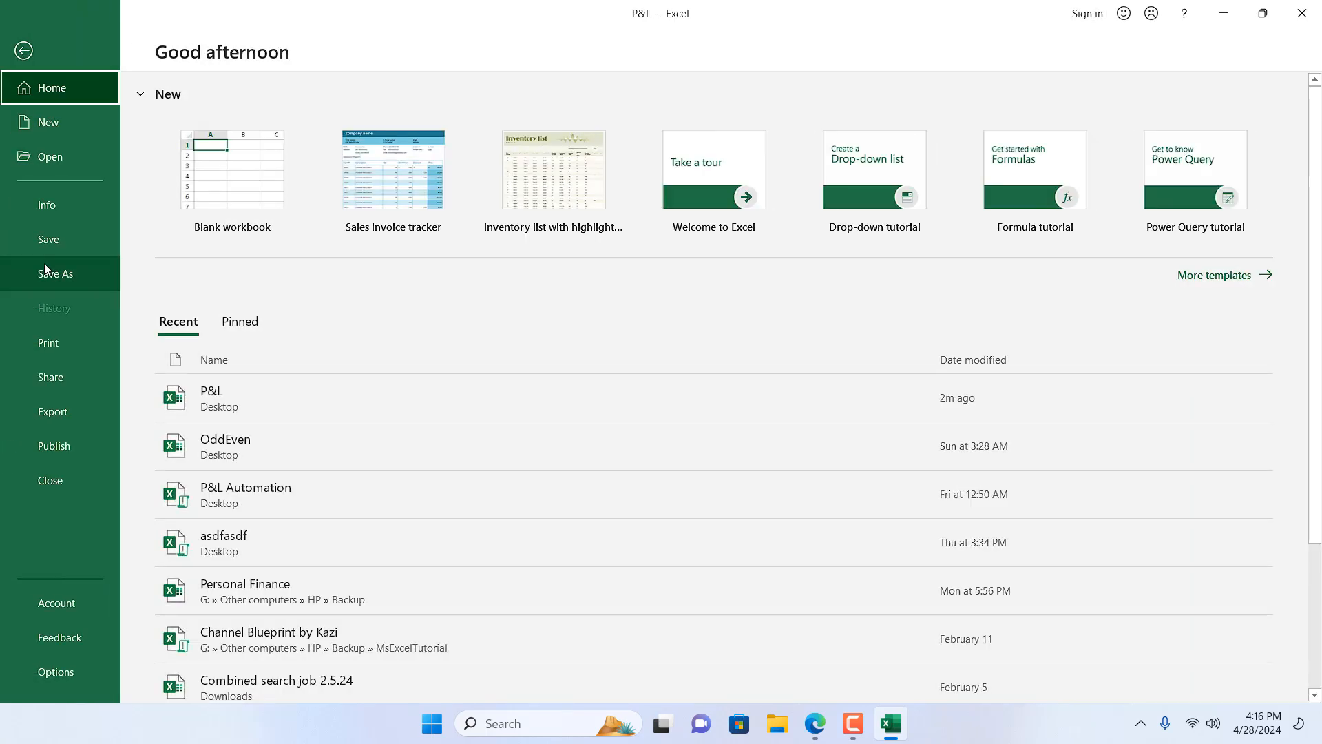
left_click(47, 206)
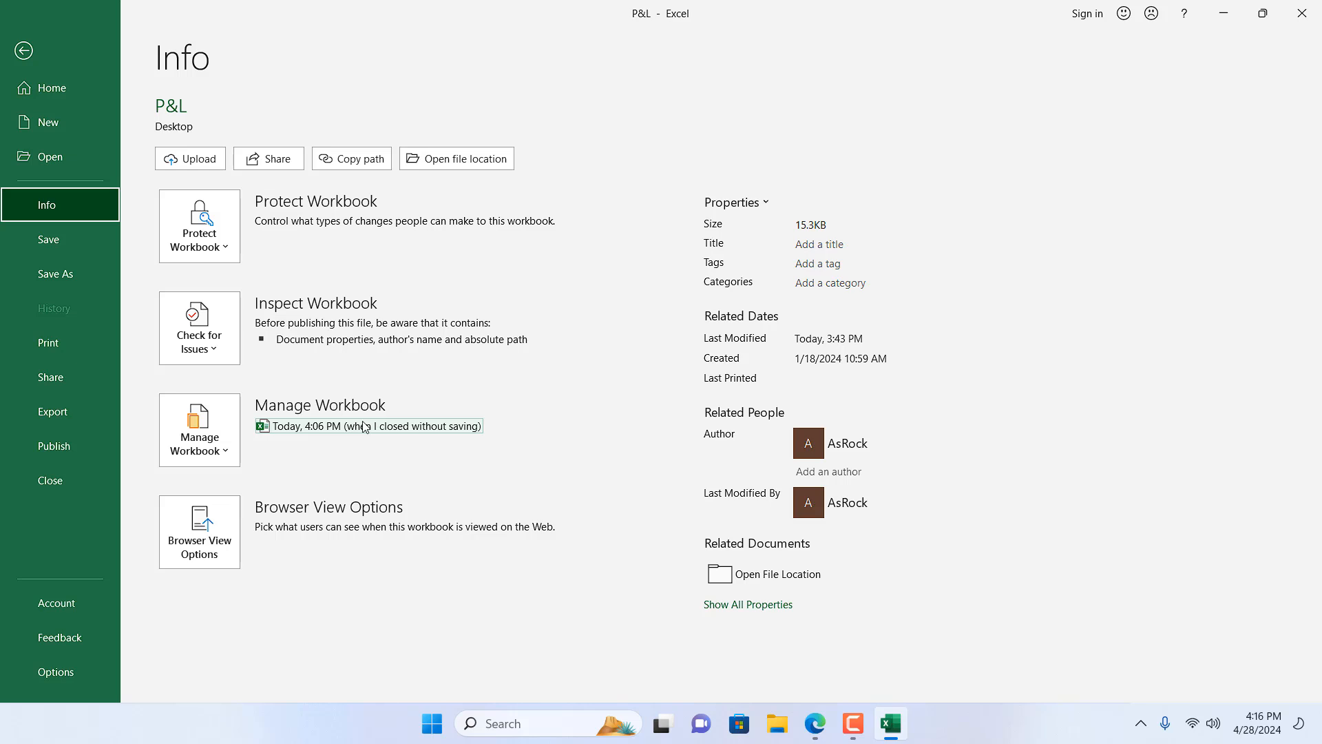
mouse_move(246, 457)
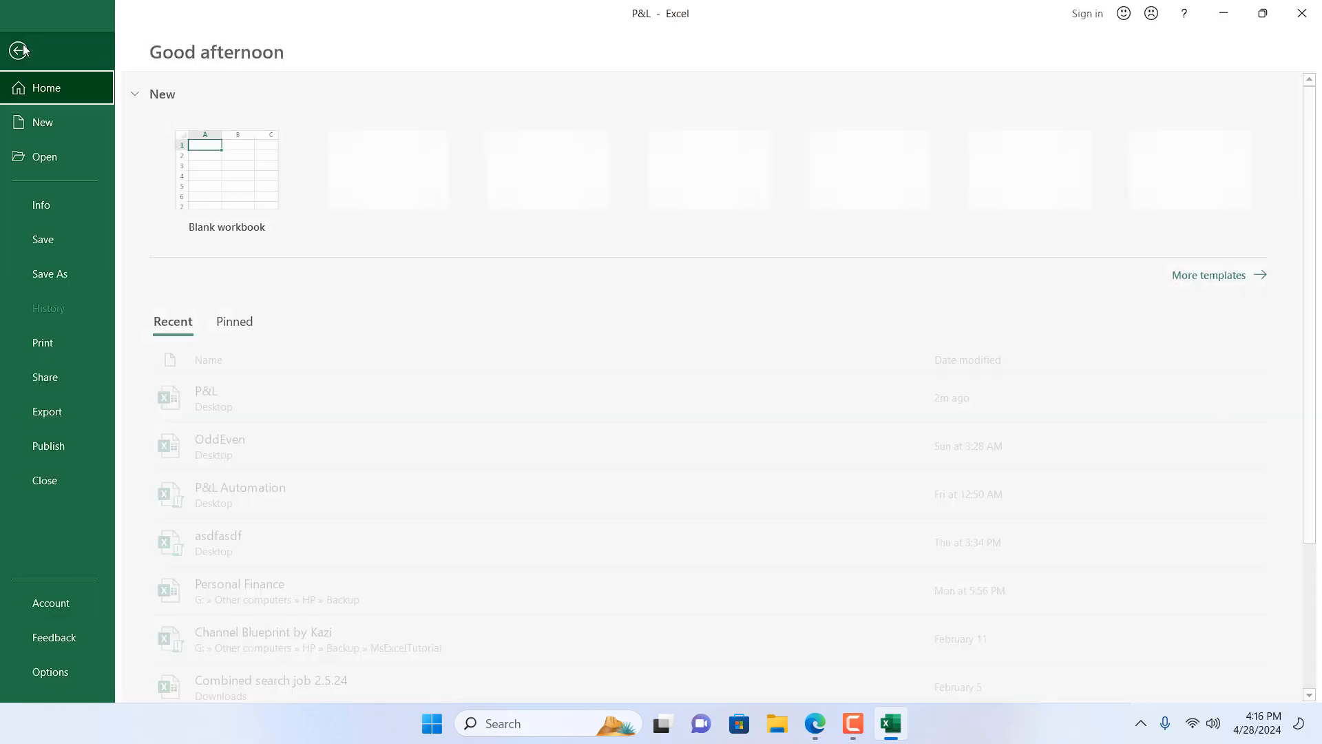
left_click(51, 671)
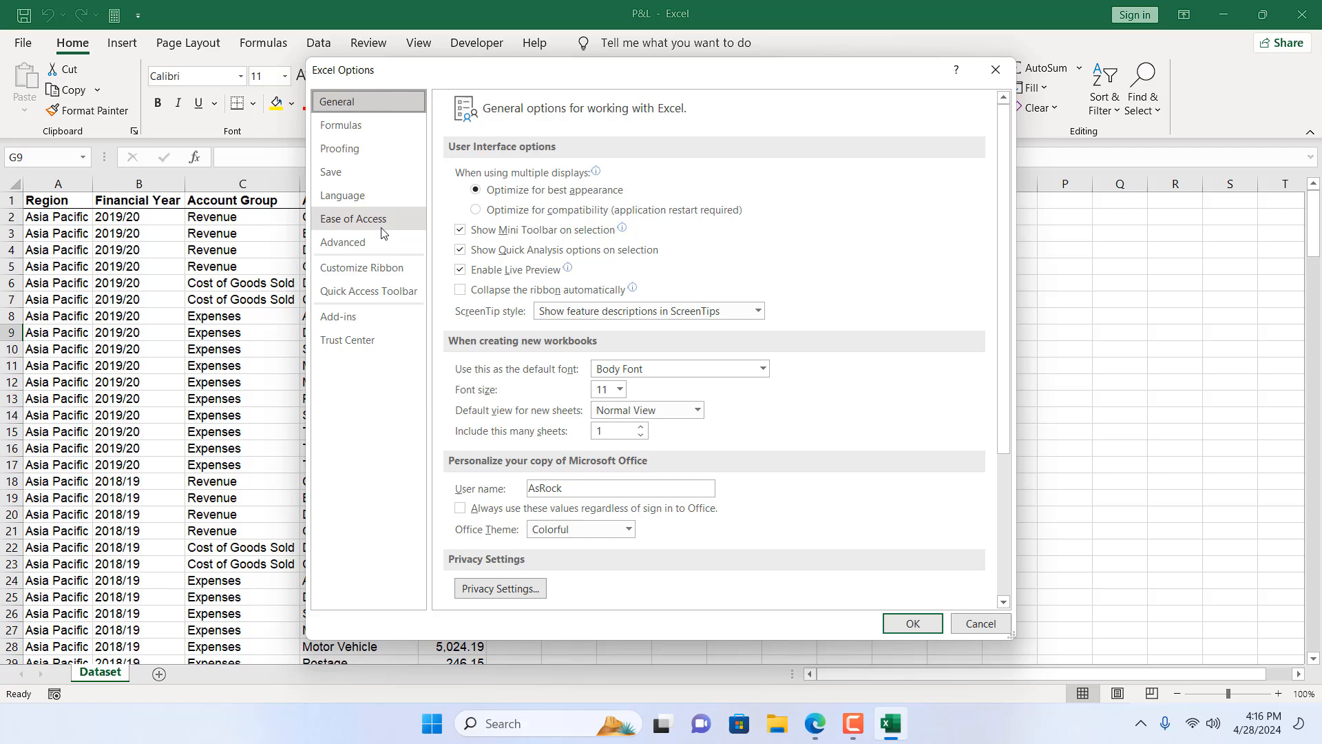
In Save options set AutoRecover to 1 minute, keep last version on unsaved close, and confirm.
left_click(329, 172)
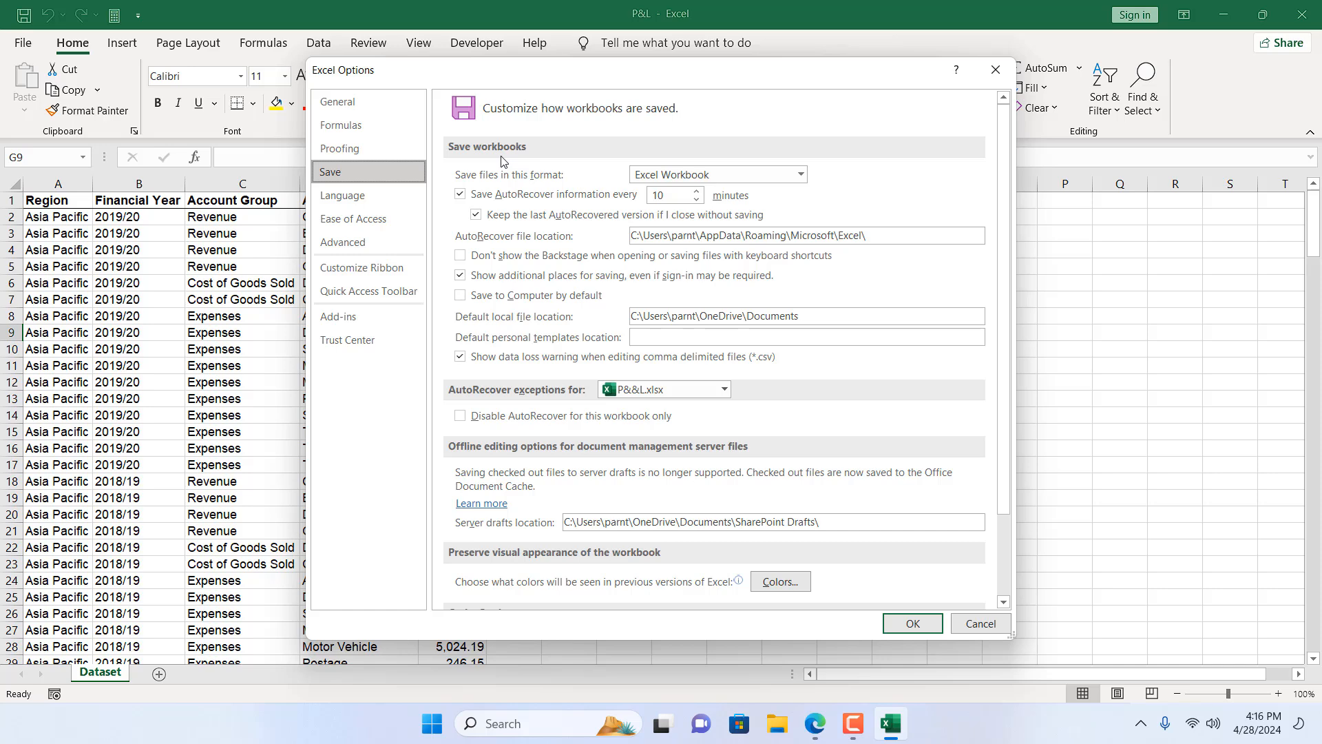
left_click(460, 194)
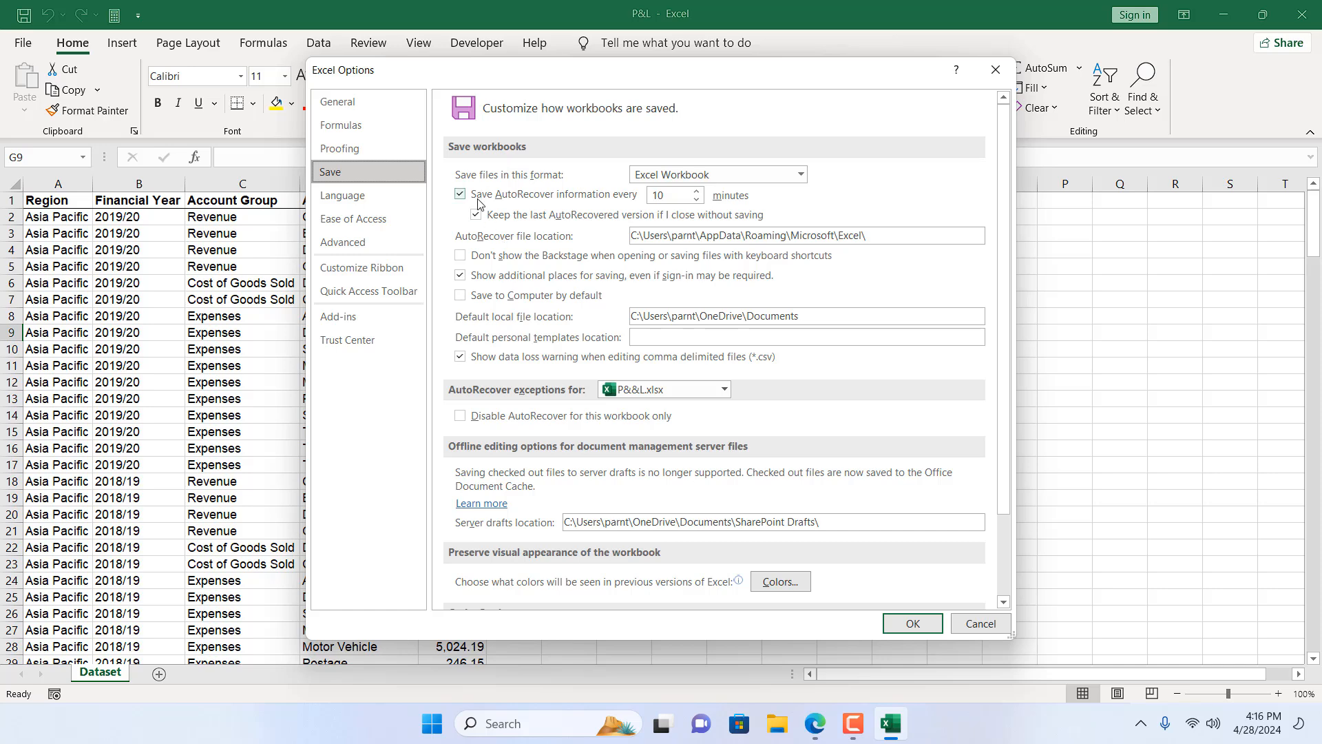
mouse_move(644, 206)
type("1")
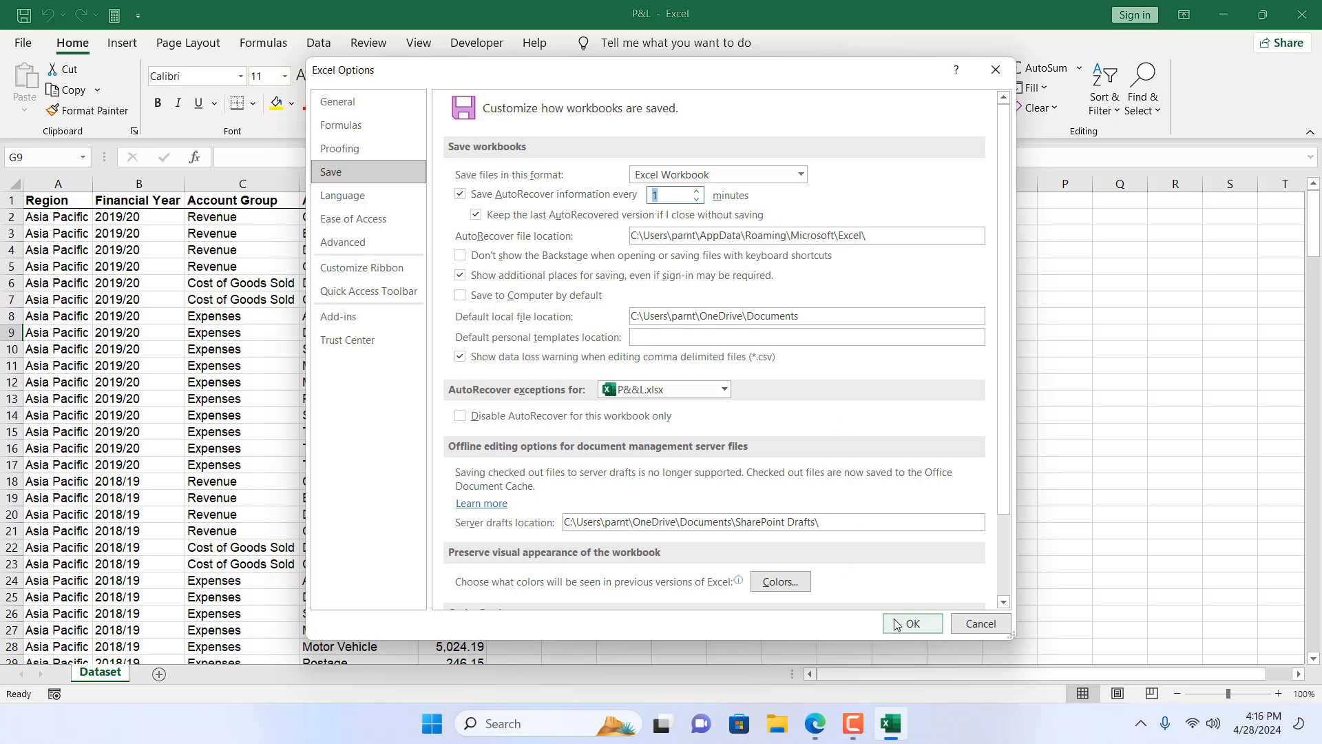
left_click(912, 623)
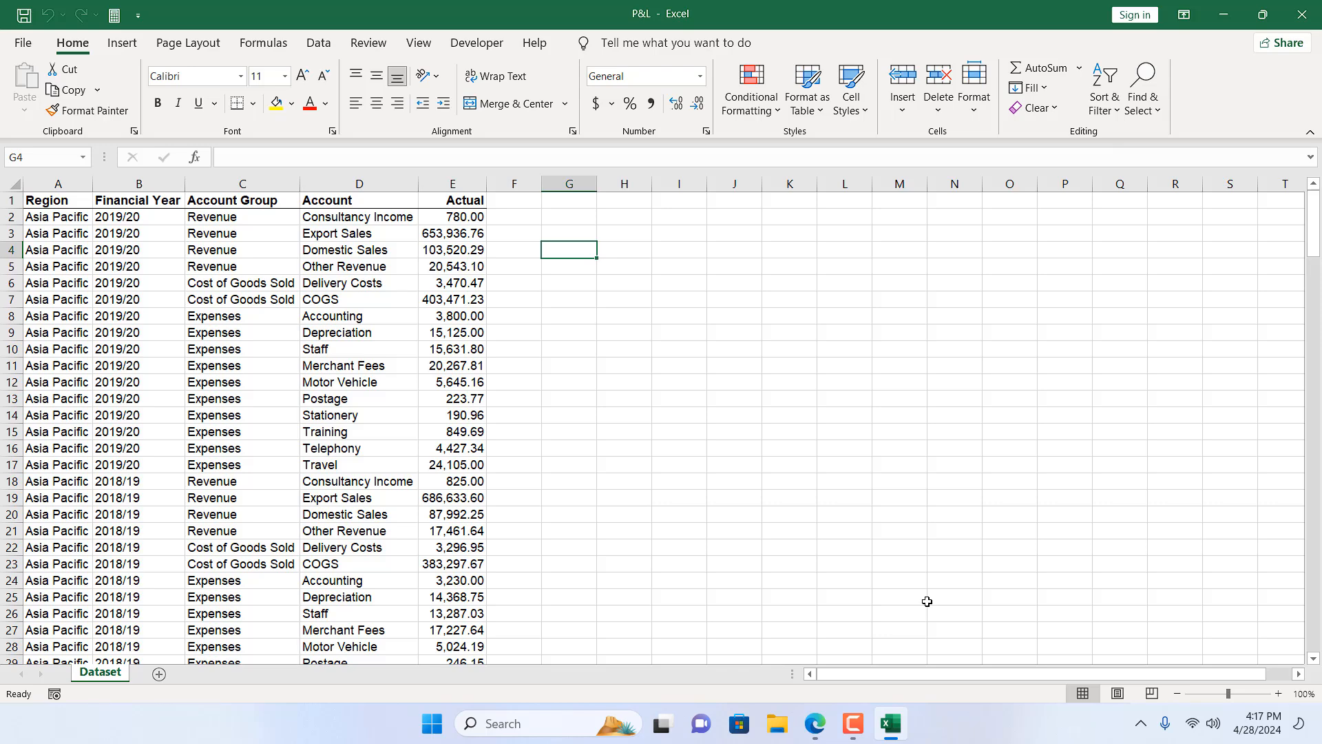
Enter test text tototo and afaf in column G and 4:19 PM in I4, then go to the File screen.
type("tototo")
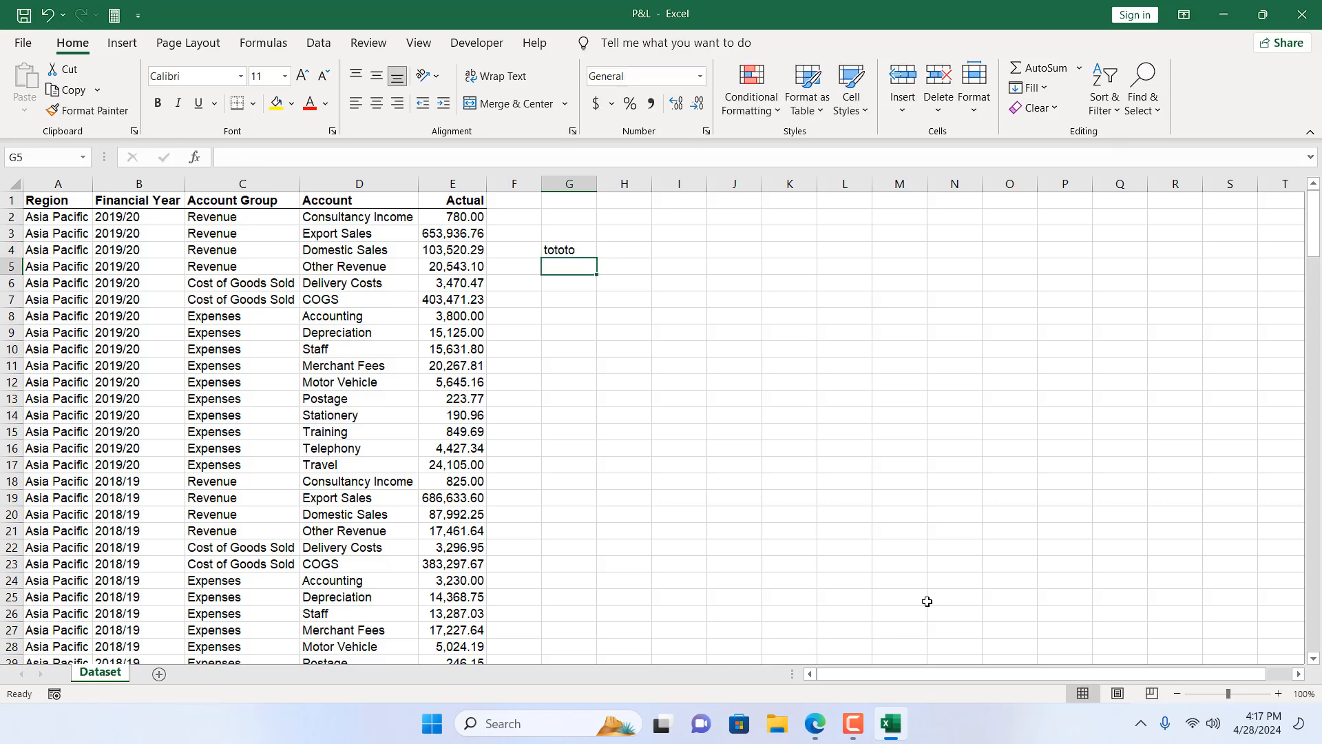
type("afaf")
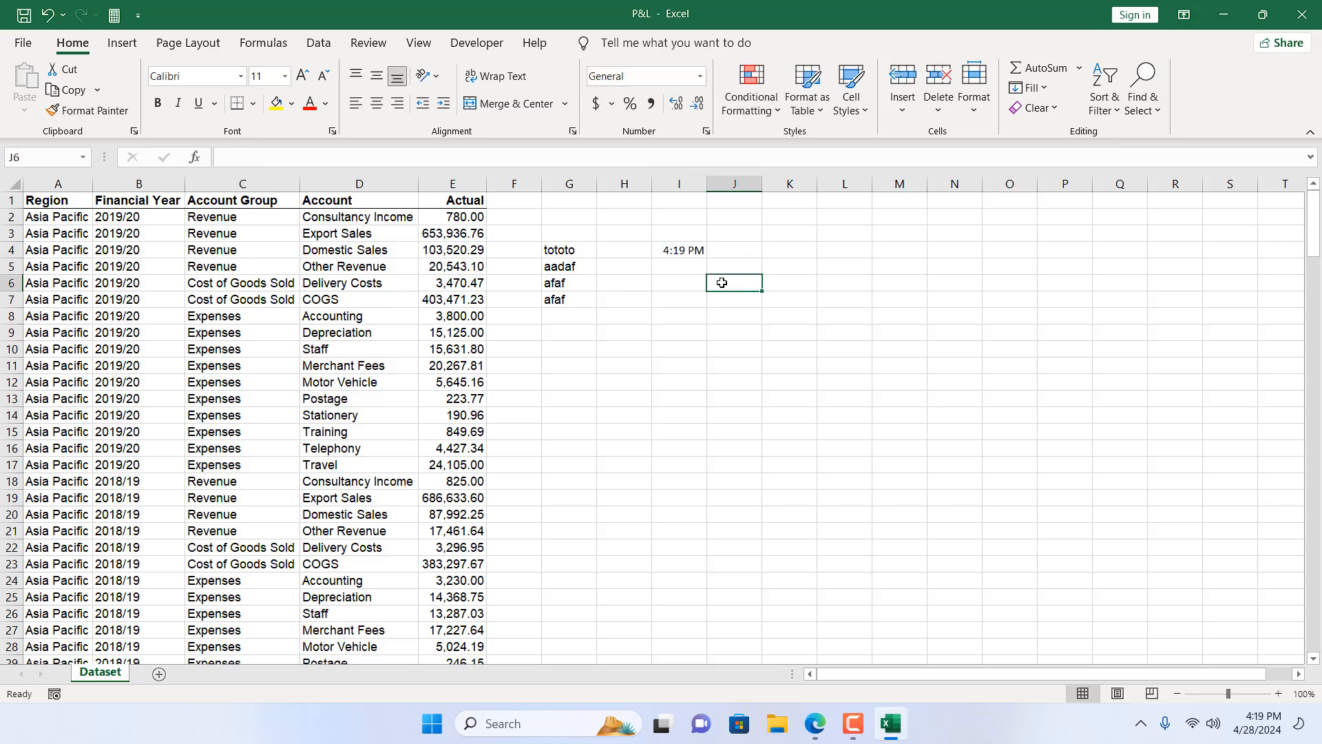
left_click(569, 183)
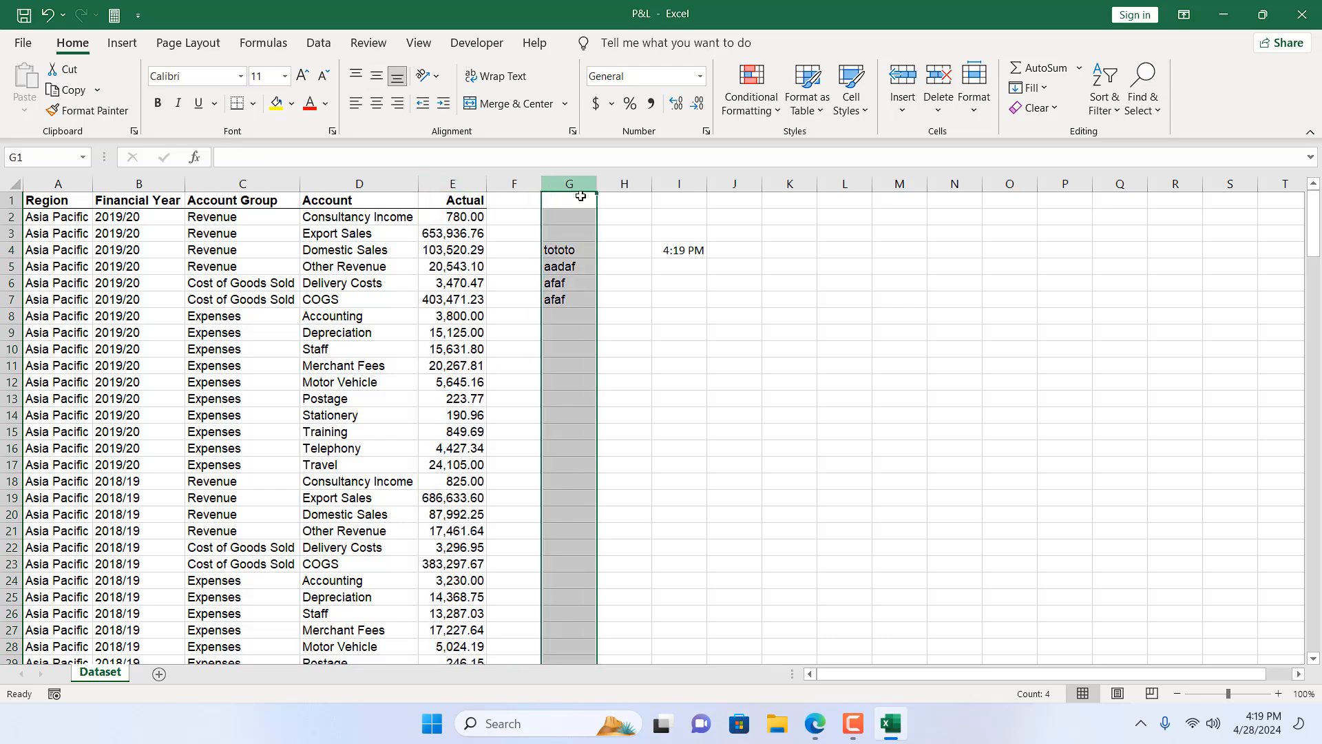
left_click(678, 200)
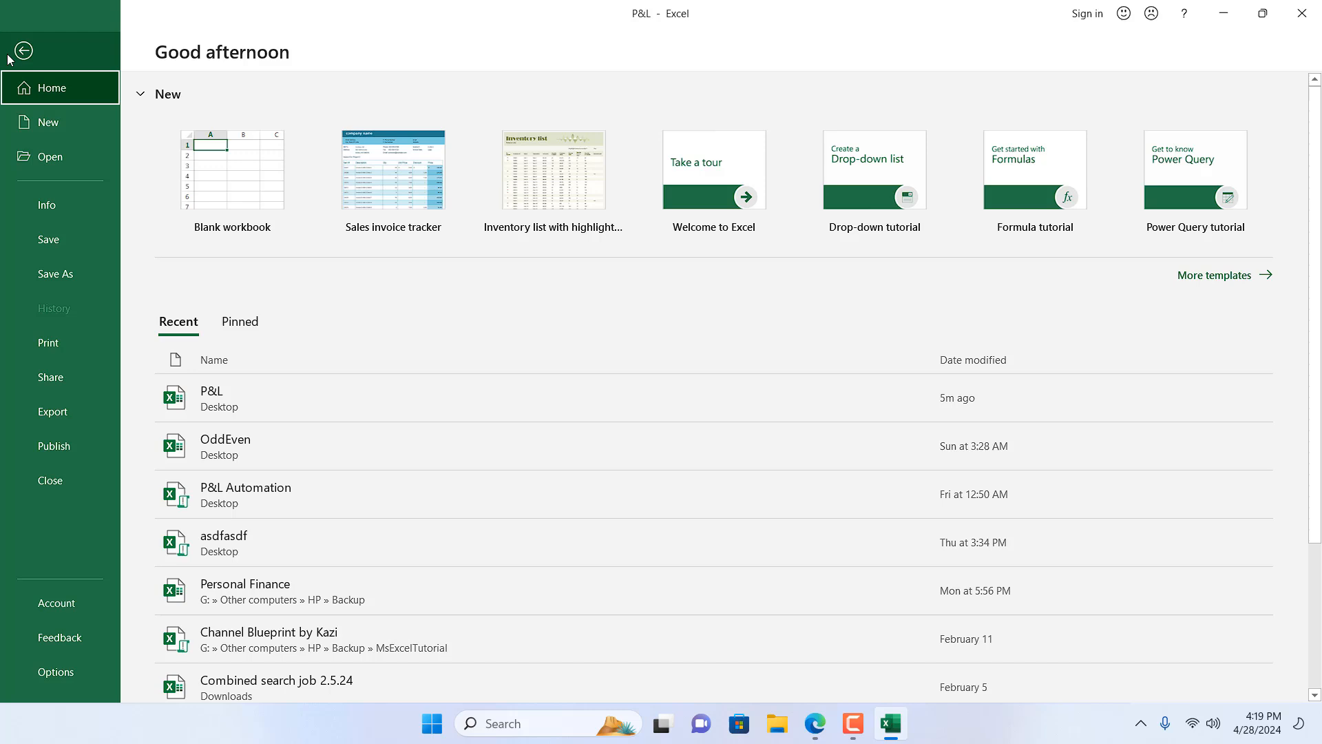
From Info's Manage Workbook list, load the 'Today, 4:18 PM (autorecovery)' version read-only.
left_click(47, 205)
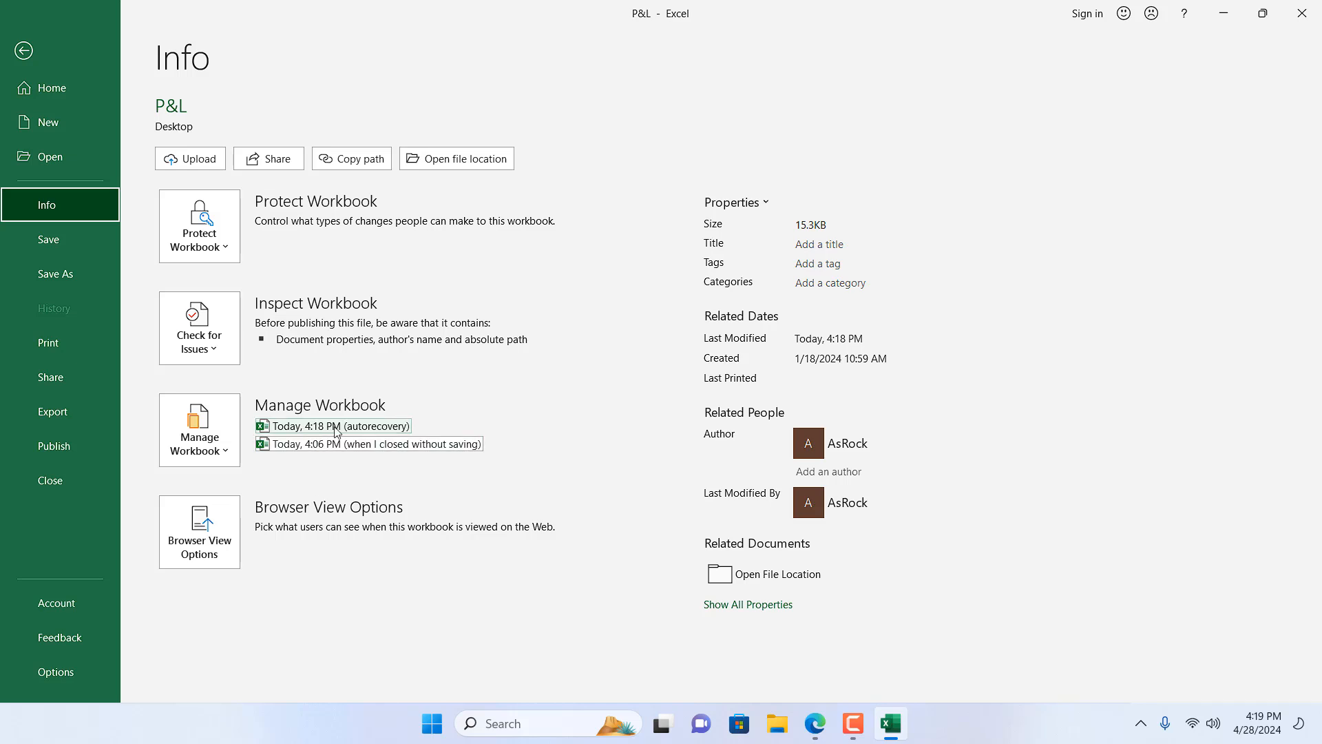
left_click(338, 425)
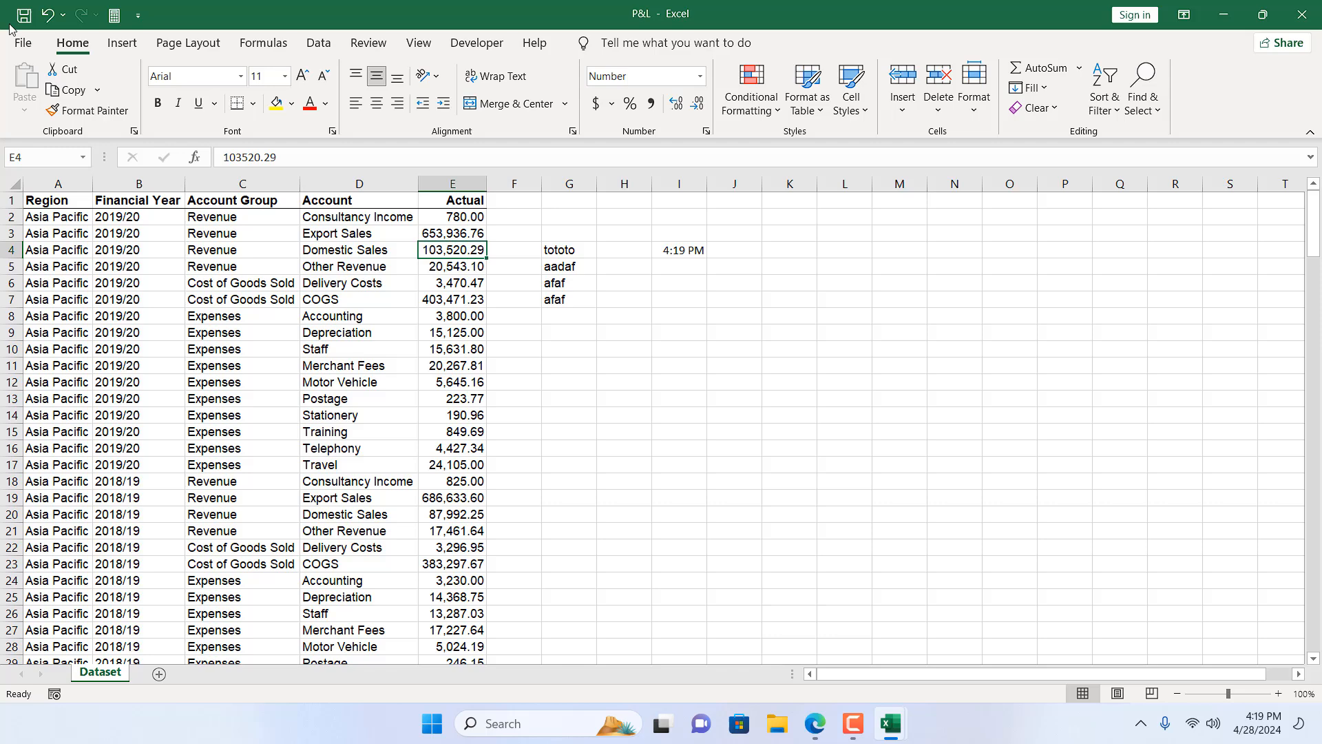
mouse_move(888, 276)
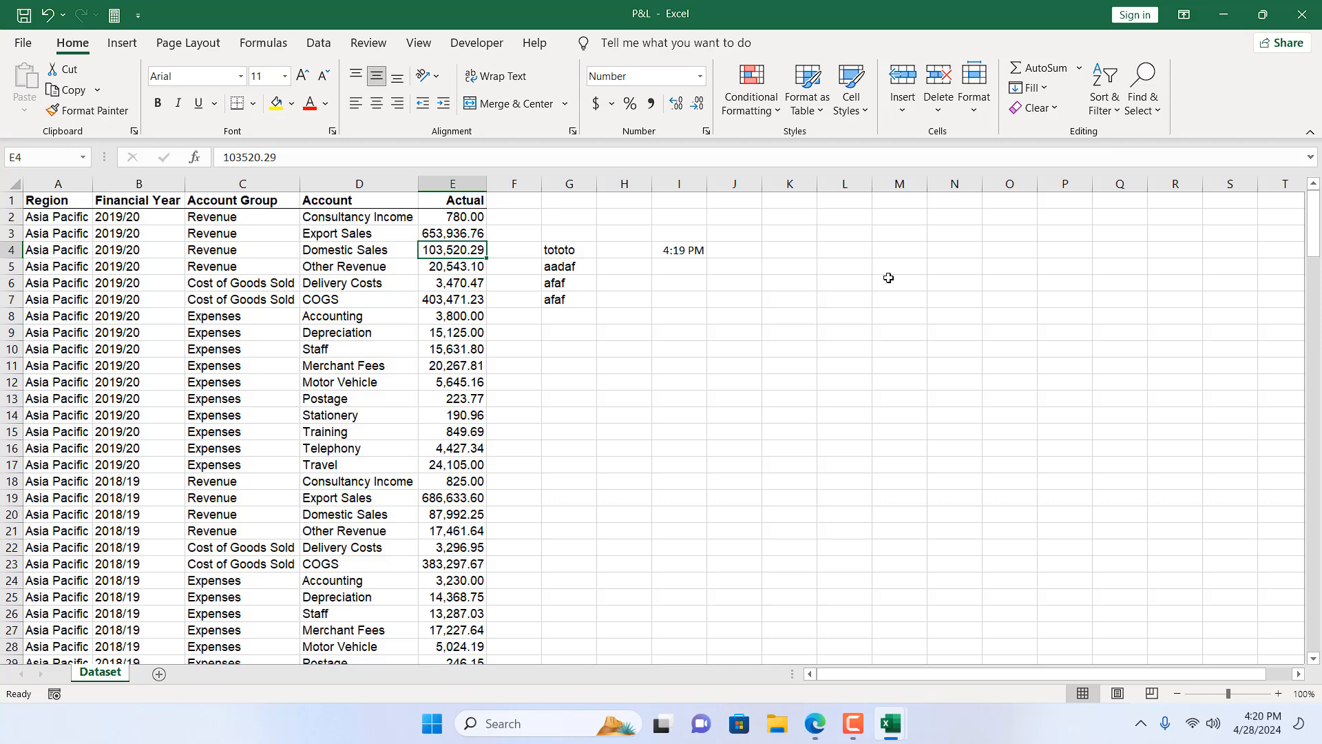
mouse_move(135, 174)
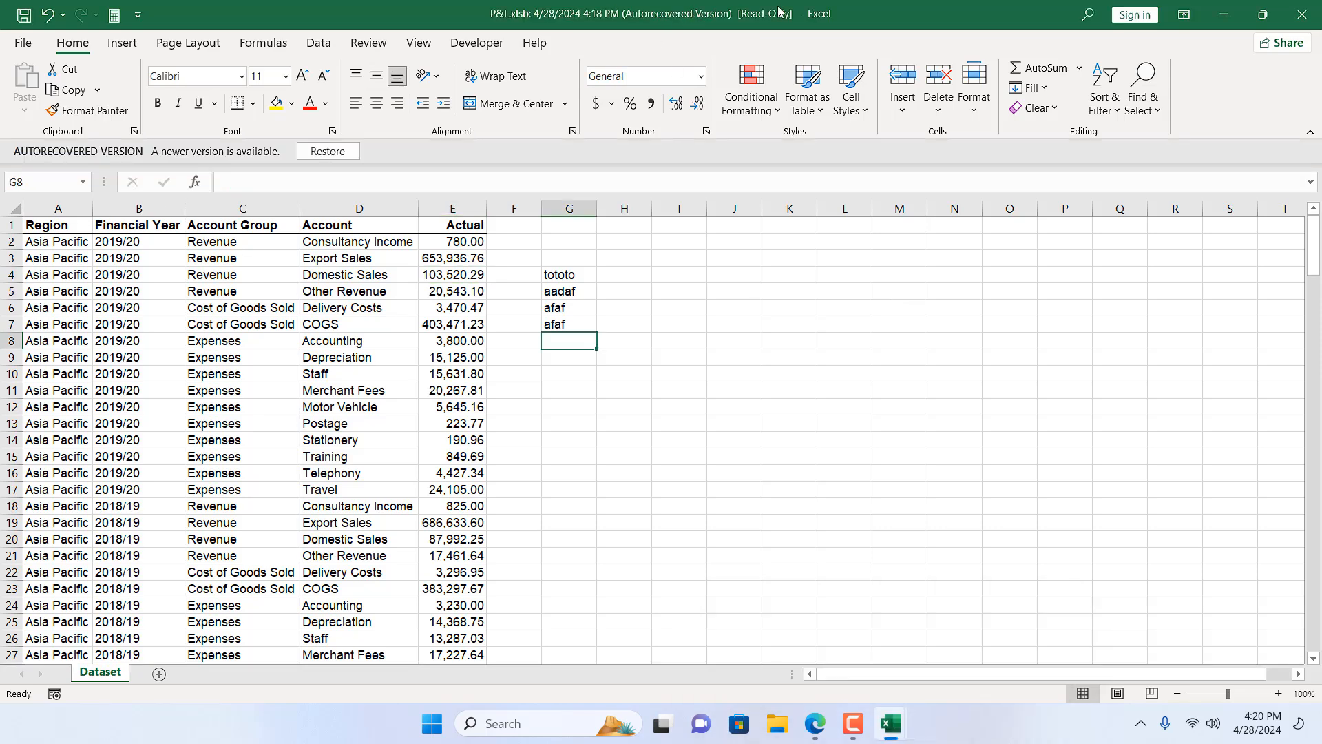
Leave the recovered copy via Info and return to the live workbook with 4:19 PM in I4.
left_click(23, 42)
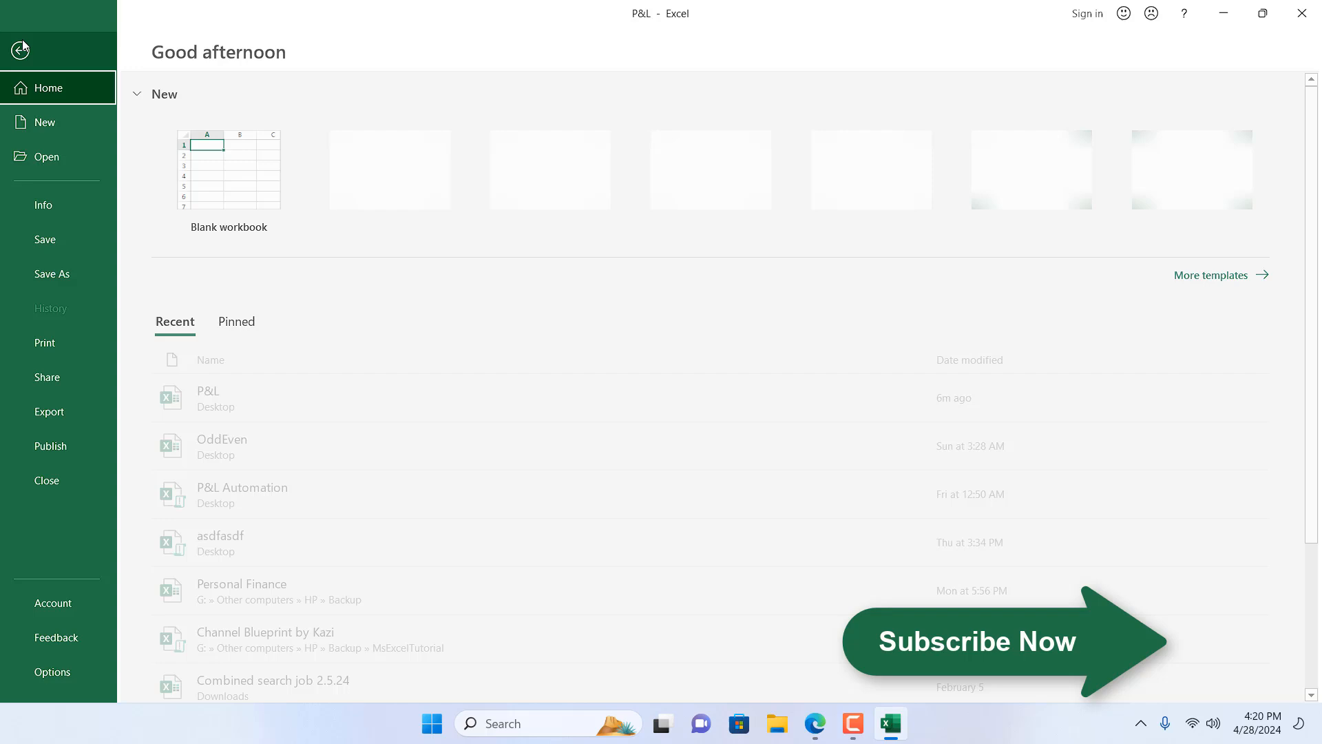
left_click(46, 205)
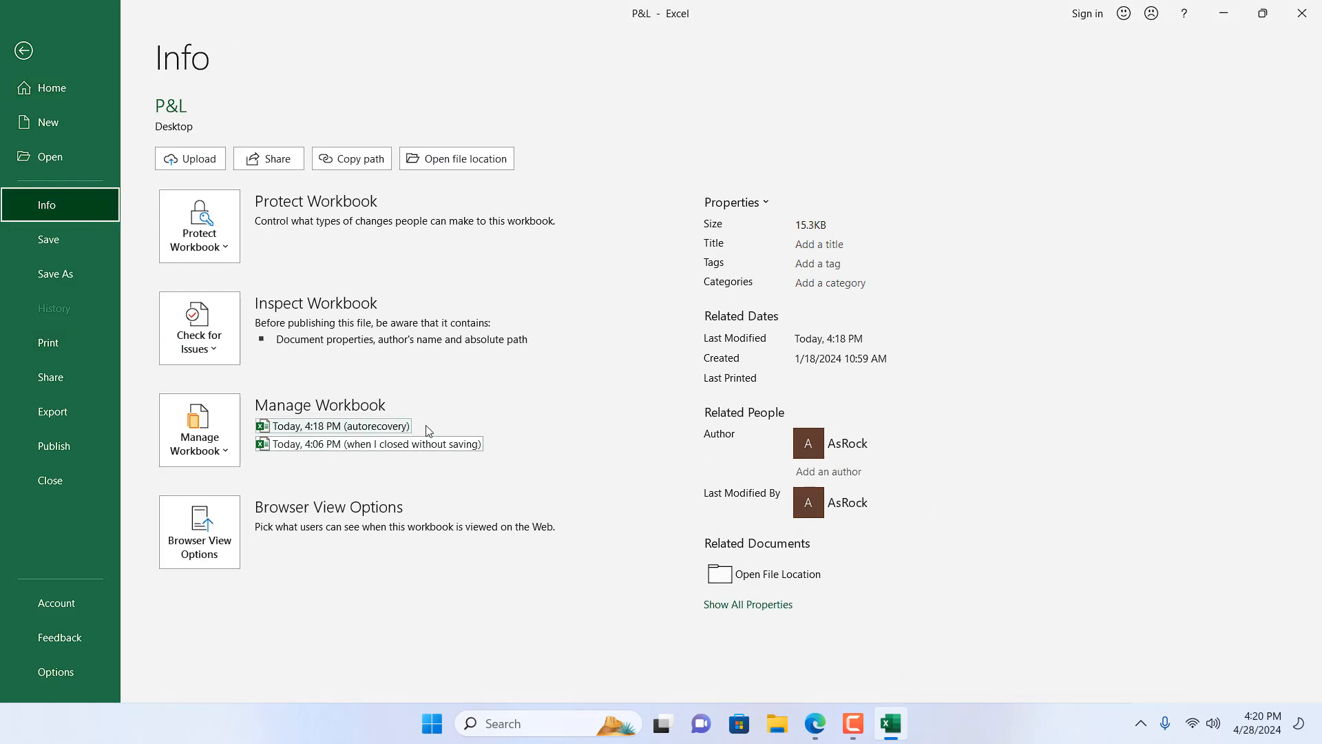
left_click(23, 51)
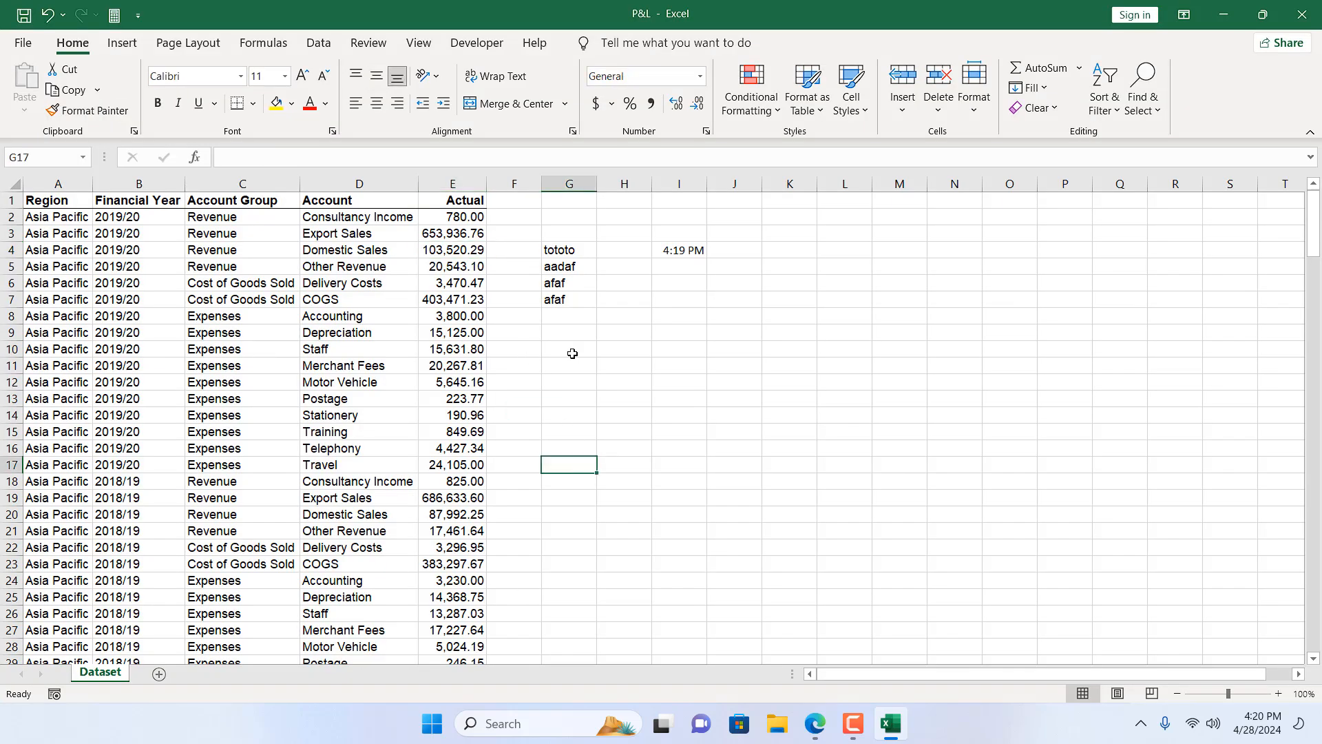
left_click(23, 43)
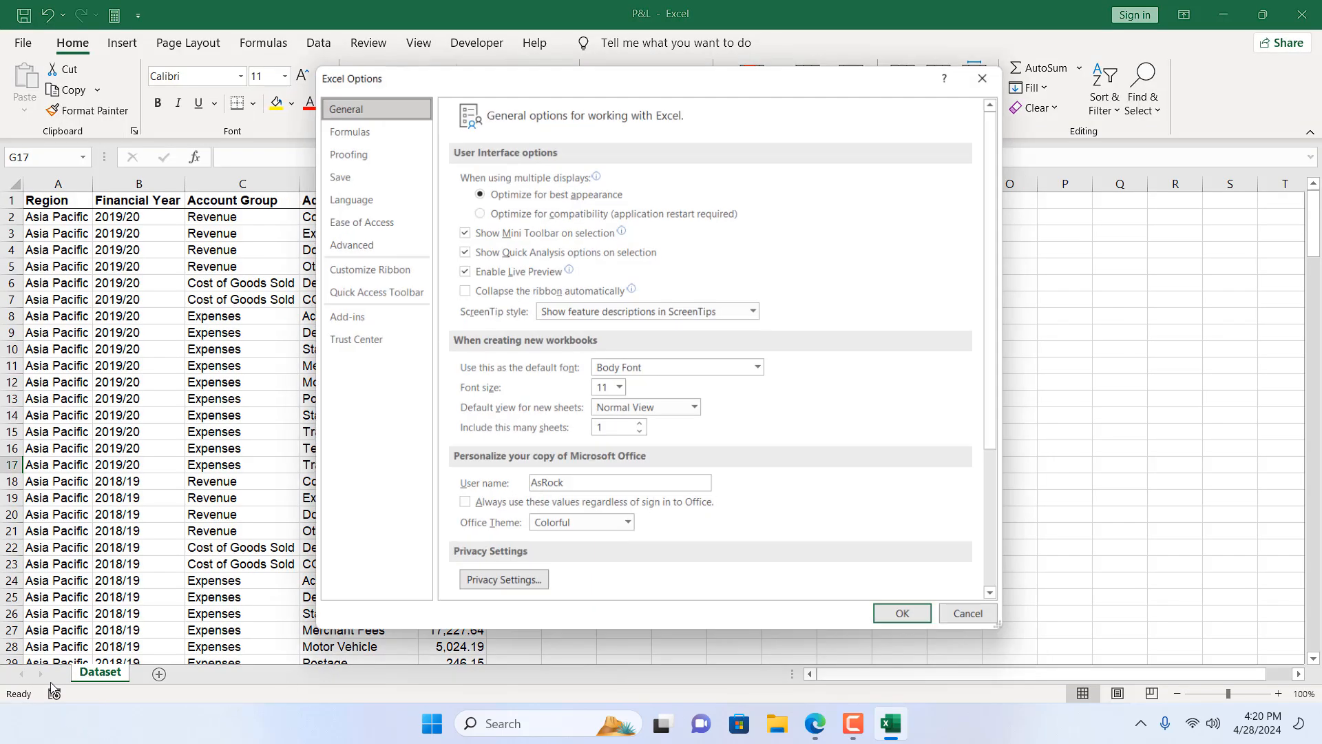
left_click(340, 170)
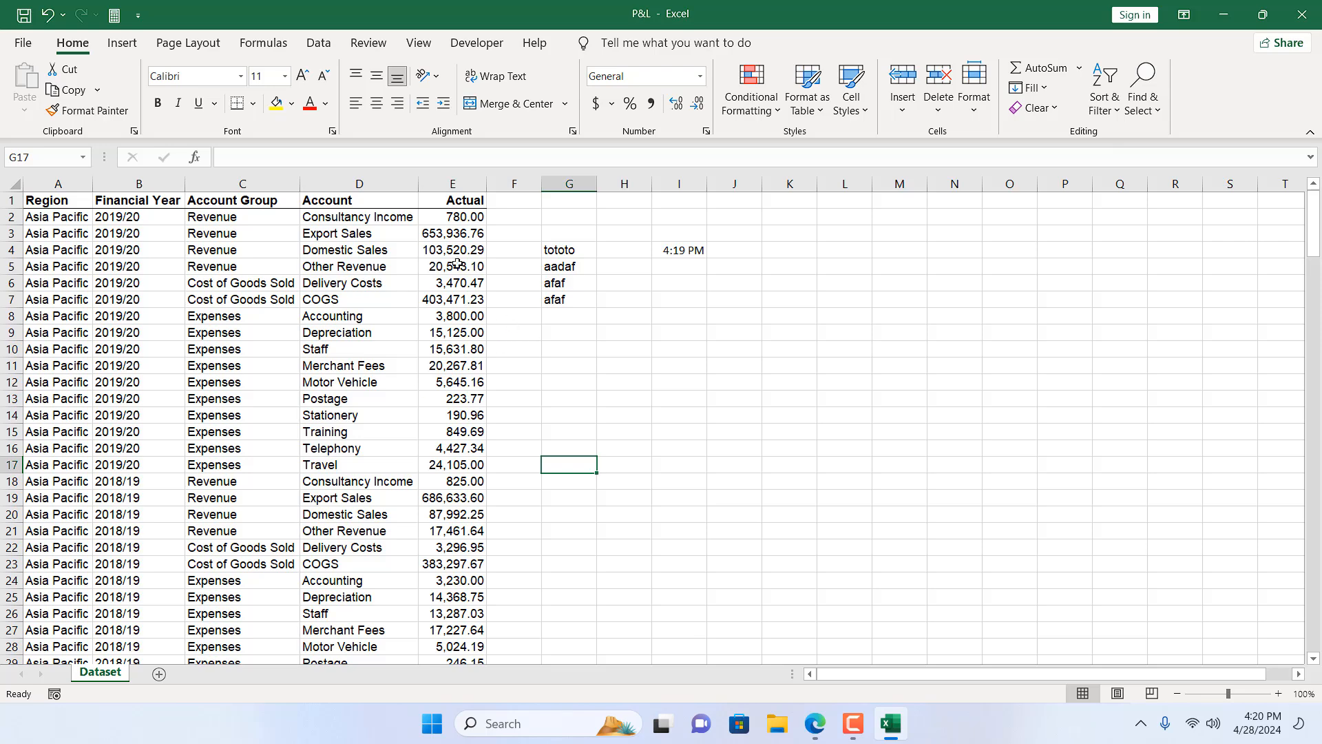
Add test entry czxczxc in I6, close Excel with Don't Save, and reopen P&L from the desktop.
left_click(569, 266)
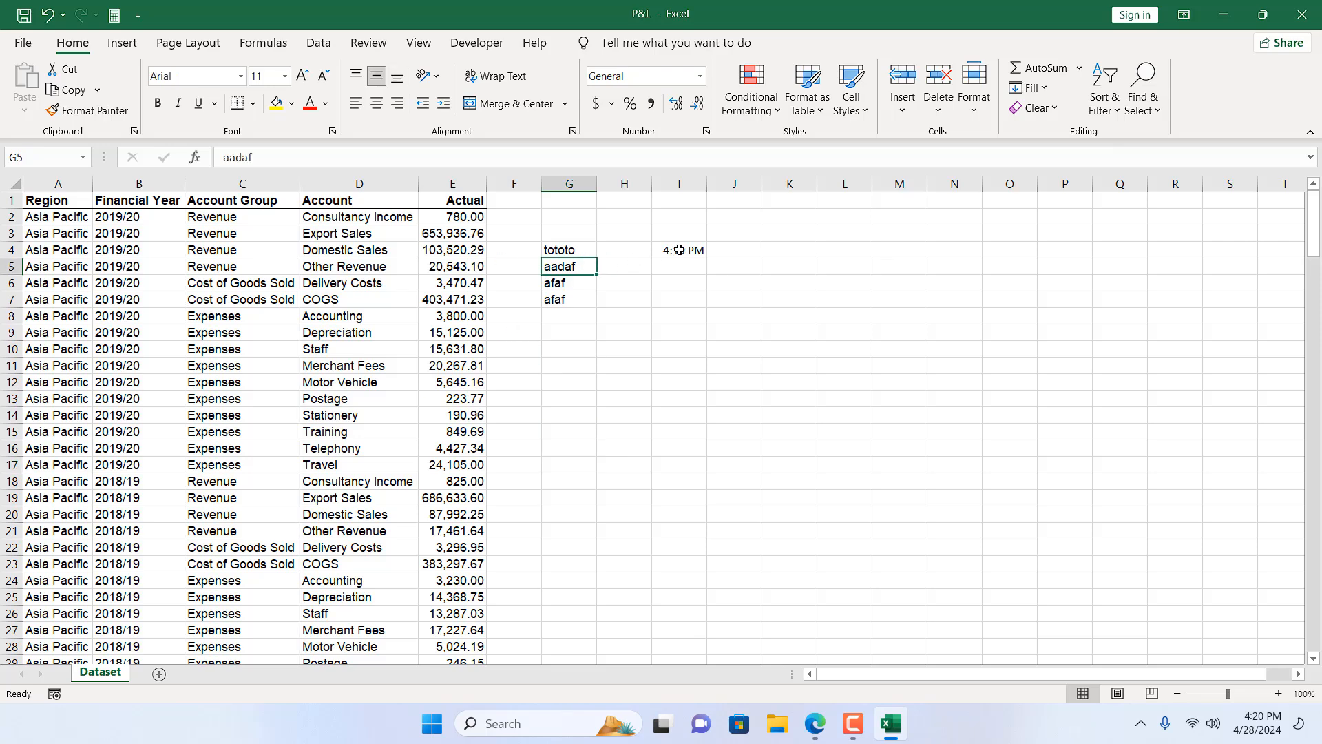
left_click(678, 249)
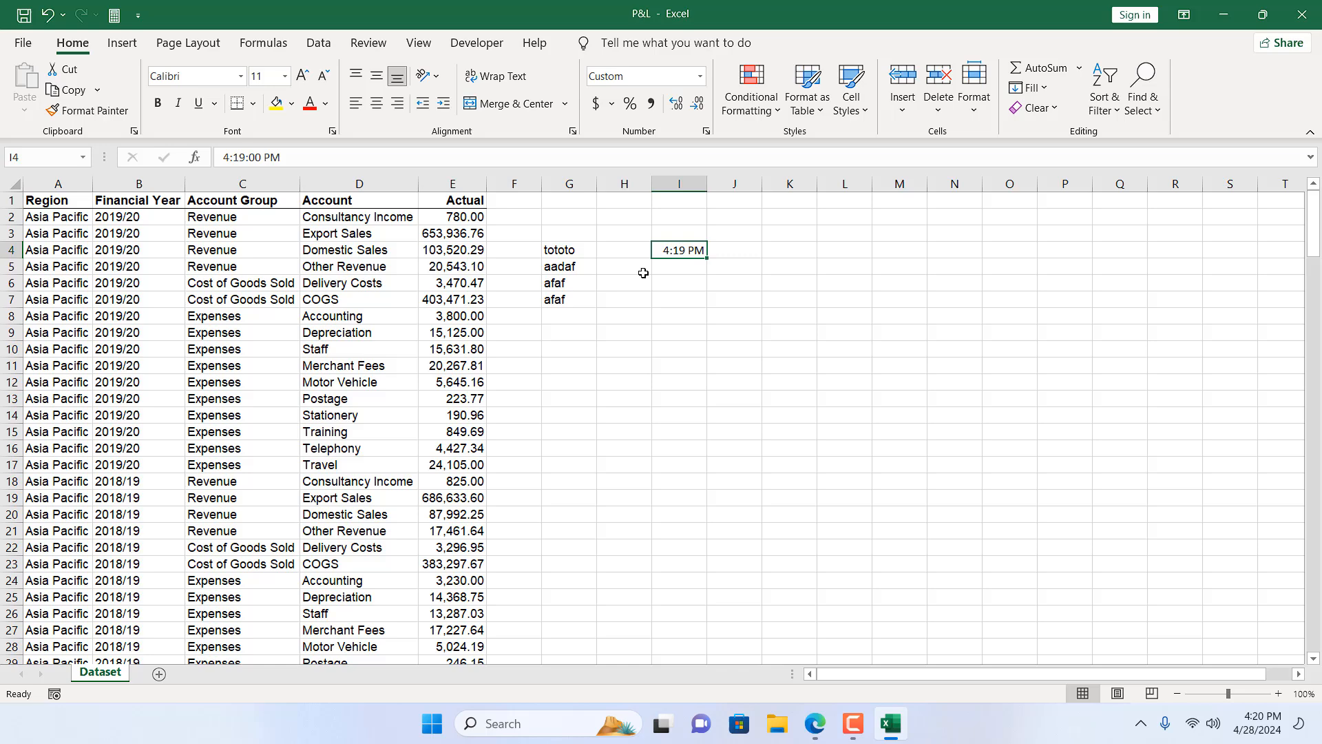
type("czxczxc")
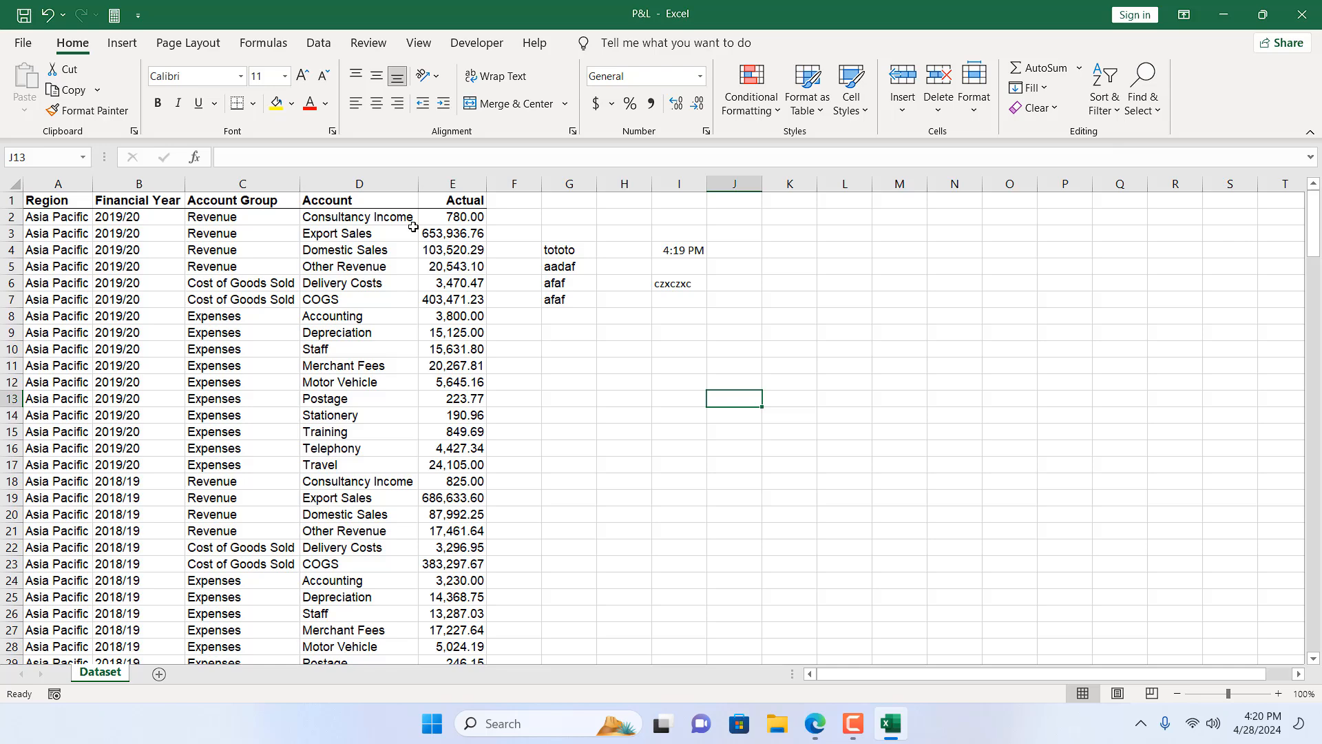
mouse_move(1305, 14)
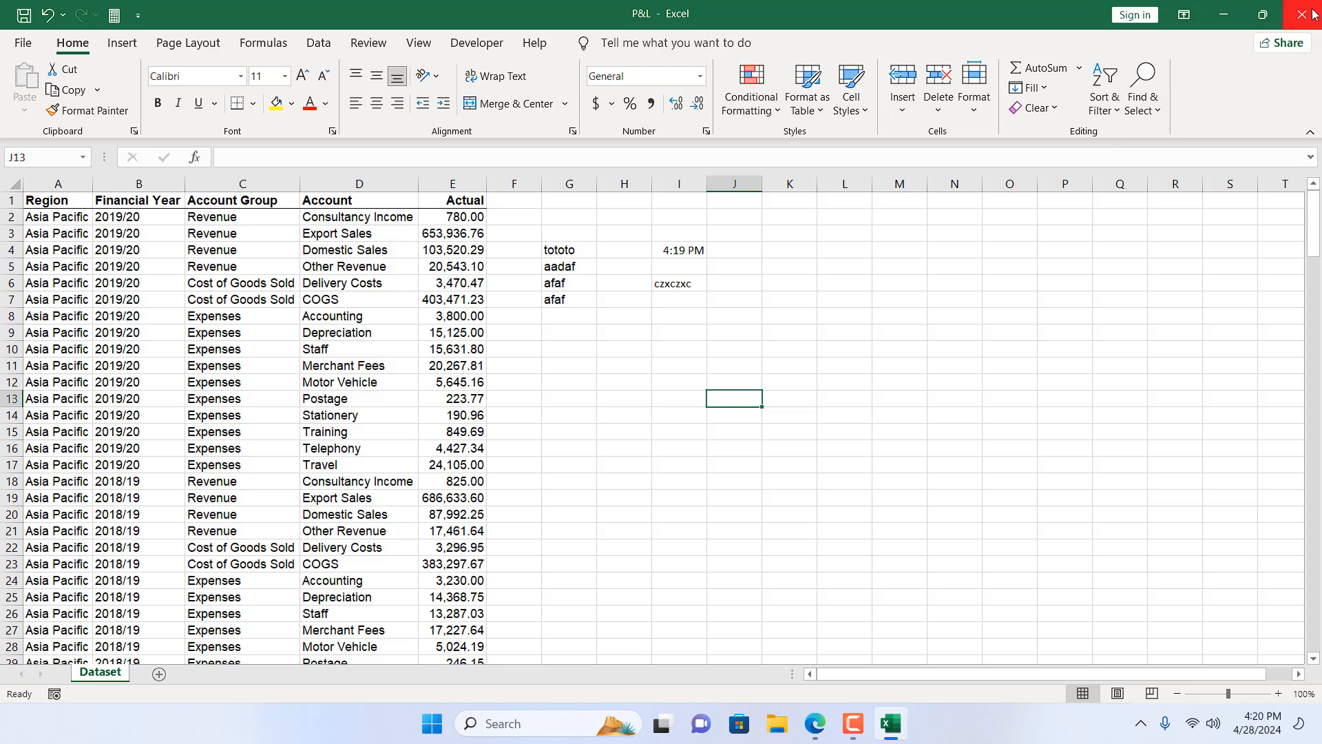
left_click(1310, 14)
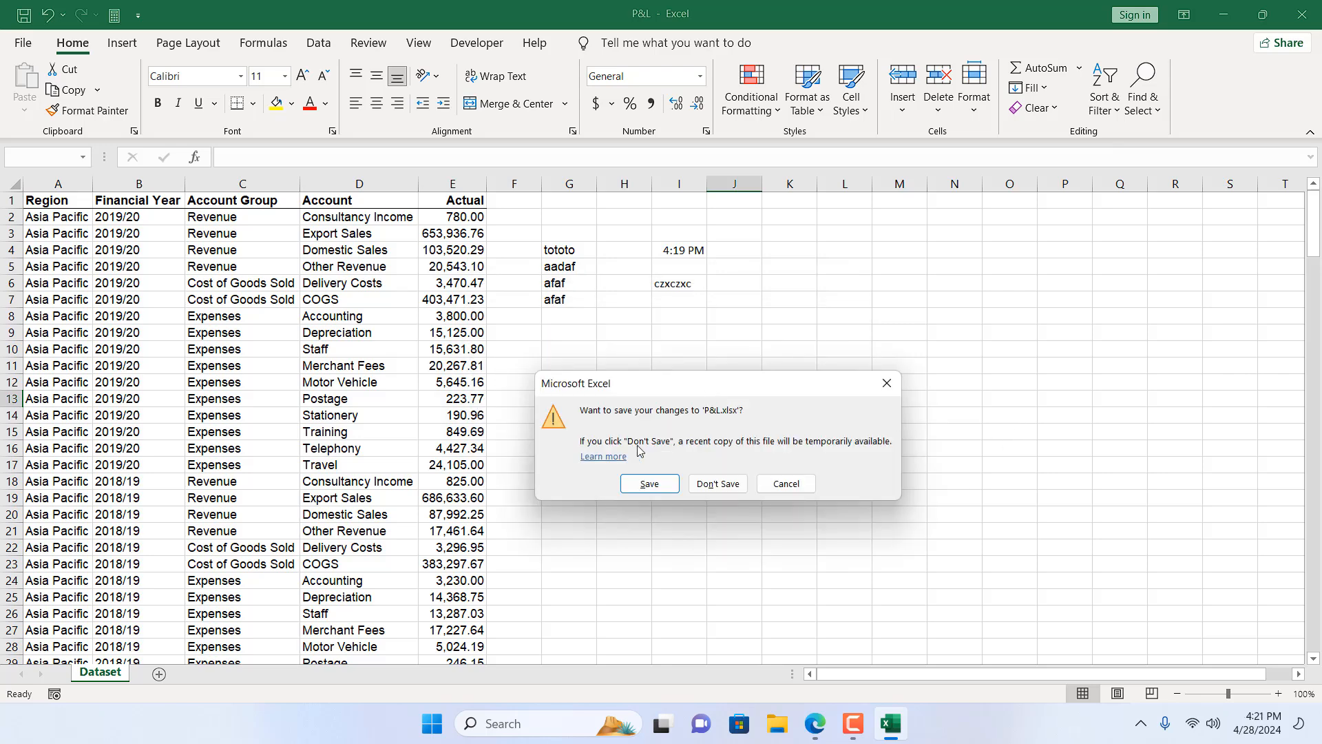
mouse_move(746, 461)
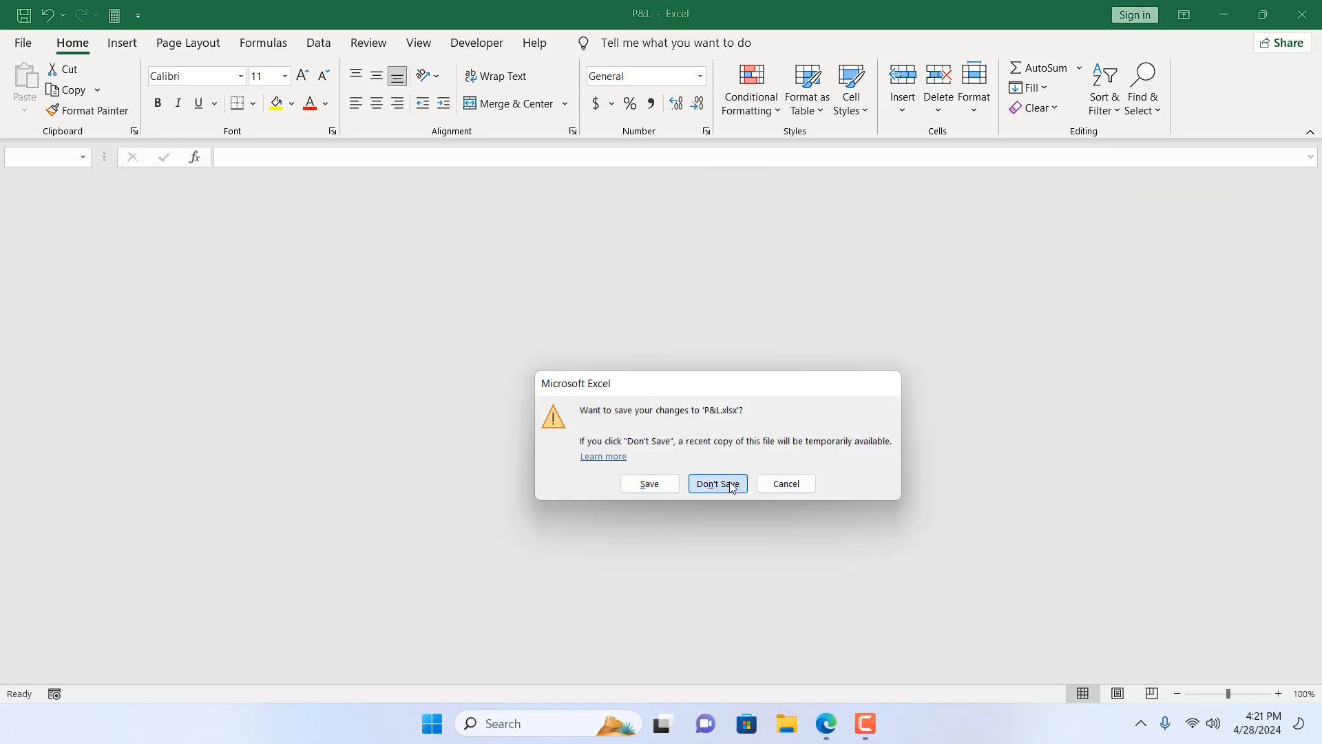
left_click(716, 483)
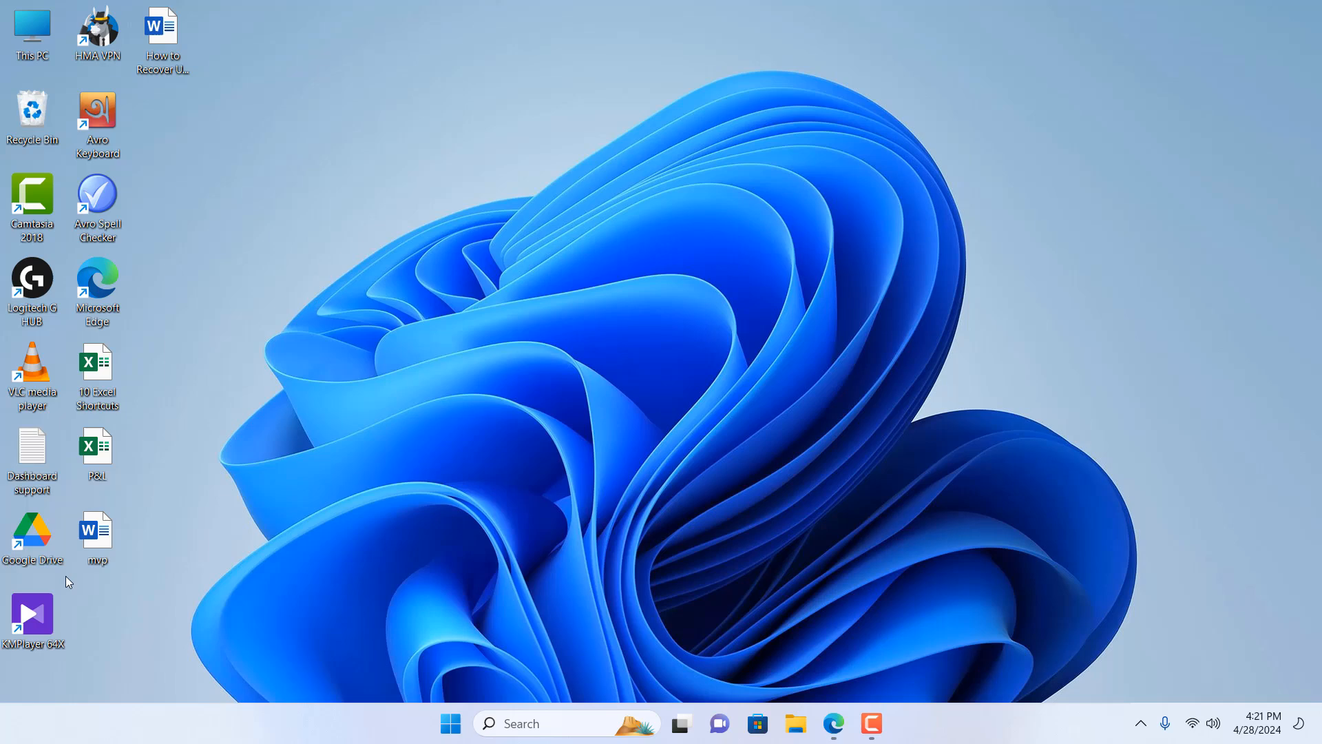
double_click(97, 449)
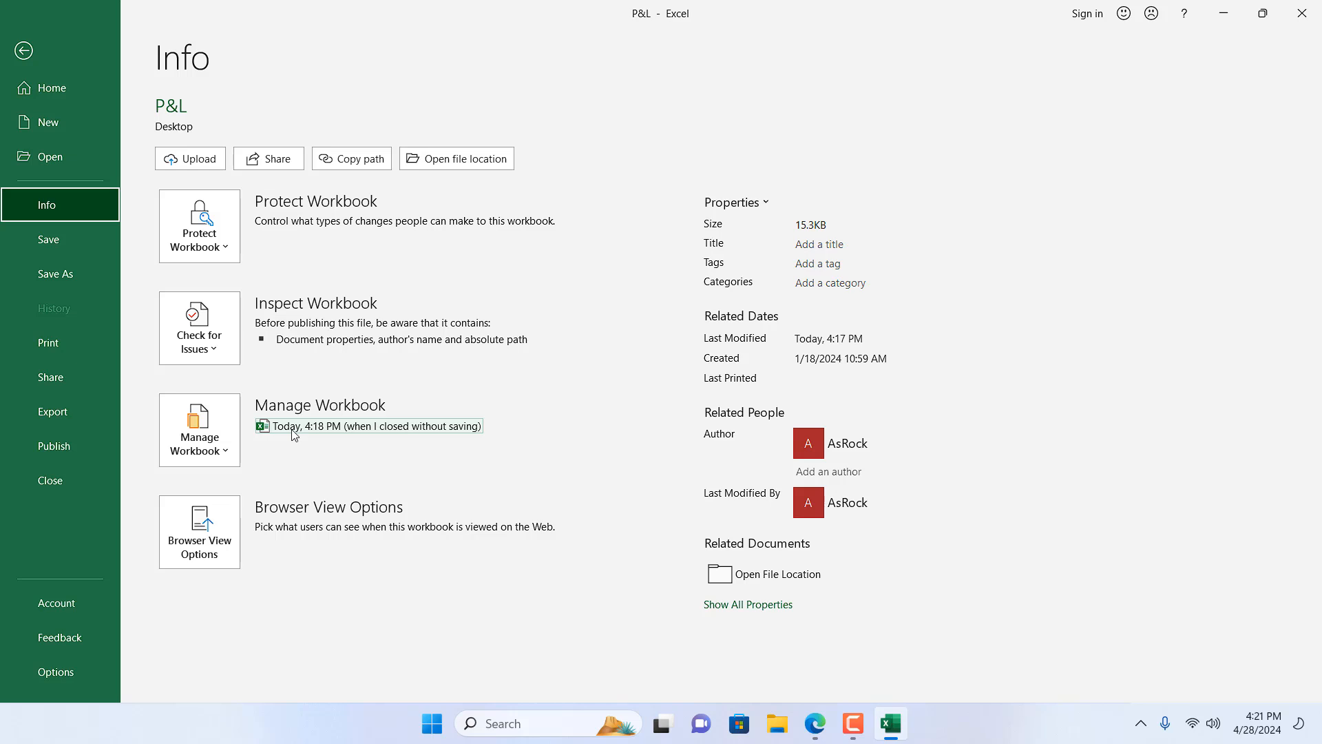
mouse_move(408, 431)
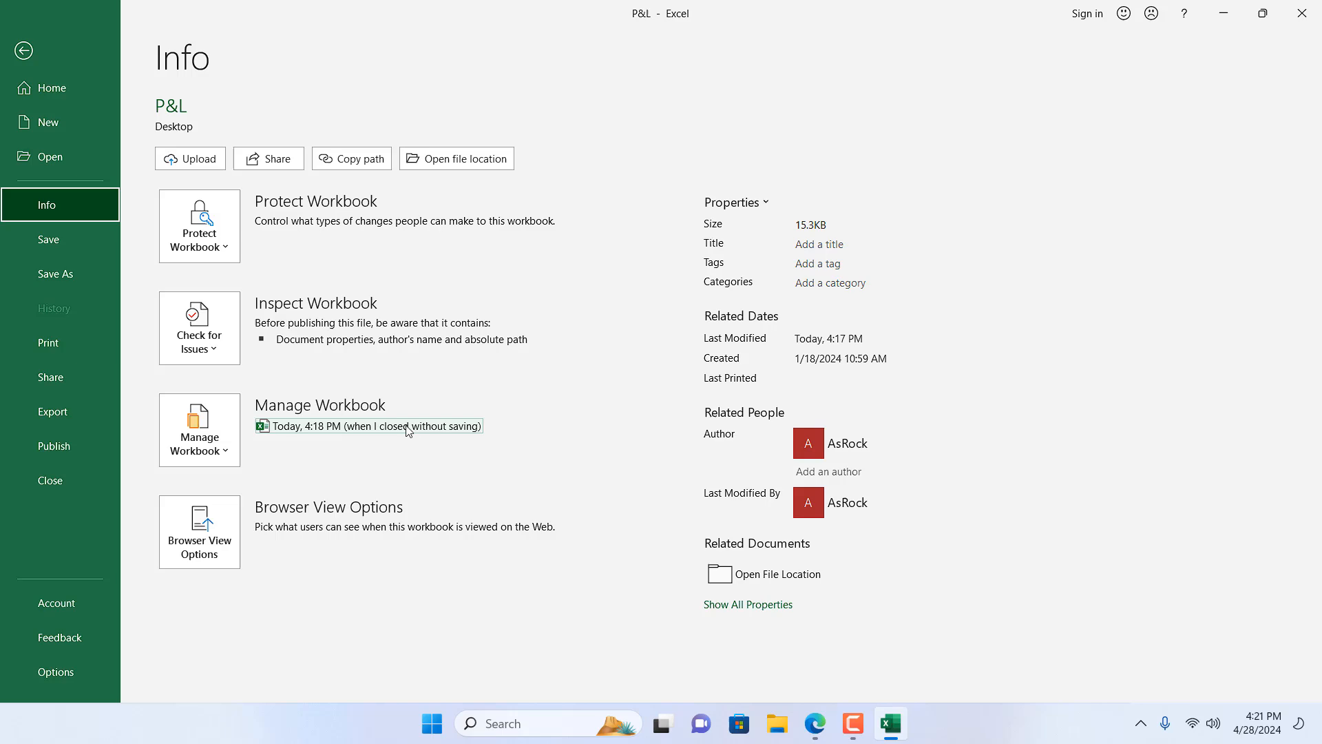
Reopen the 'Today, 4:18 PM (when I closed without saving)' version of the P&L workbook.
left_click(24, 51)
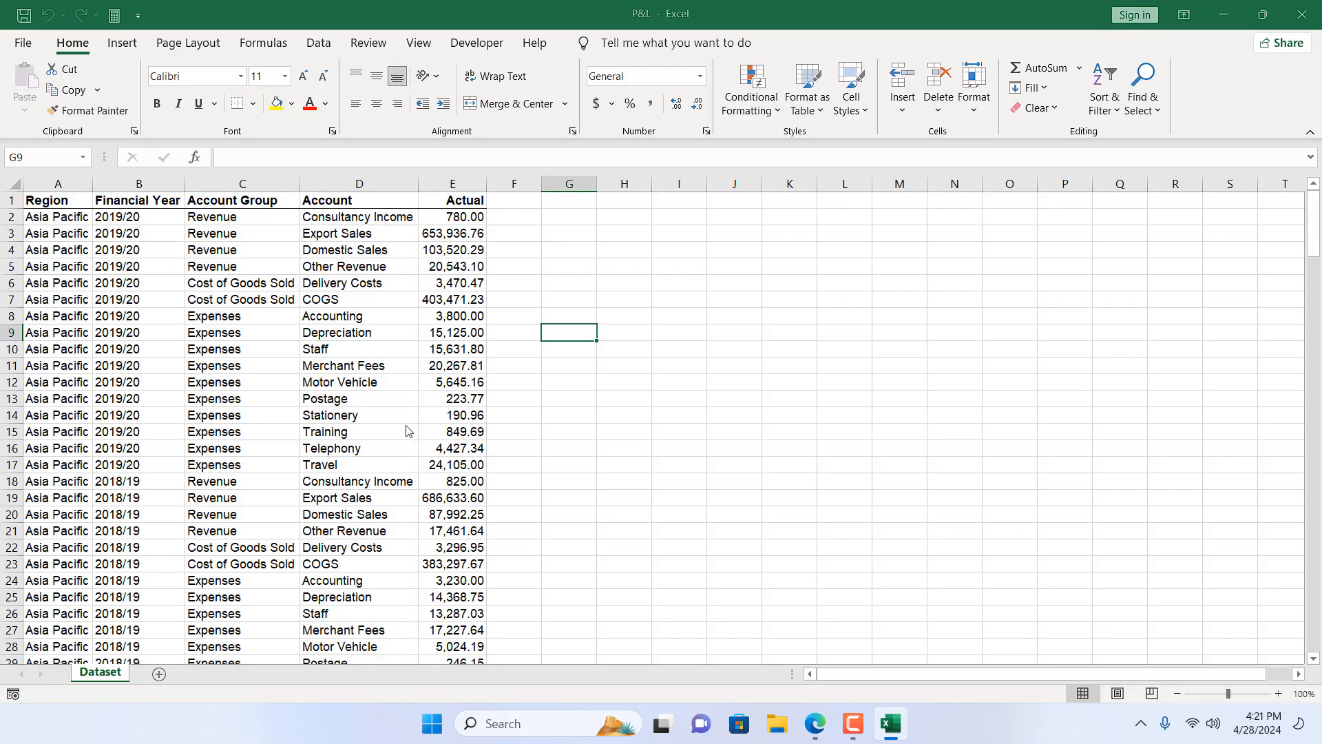